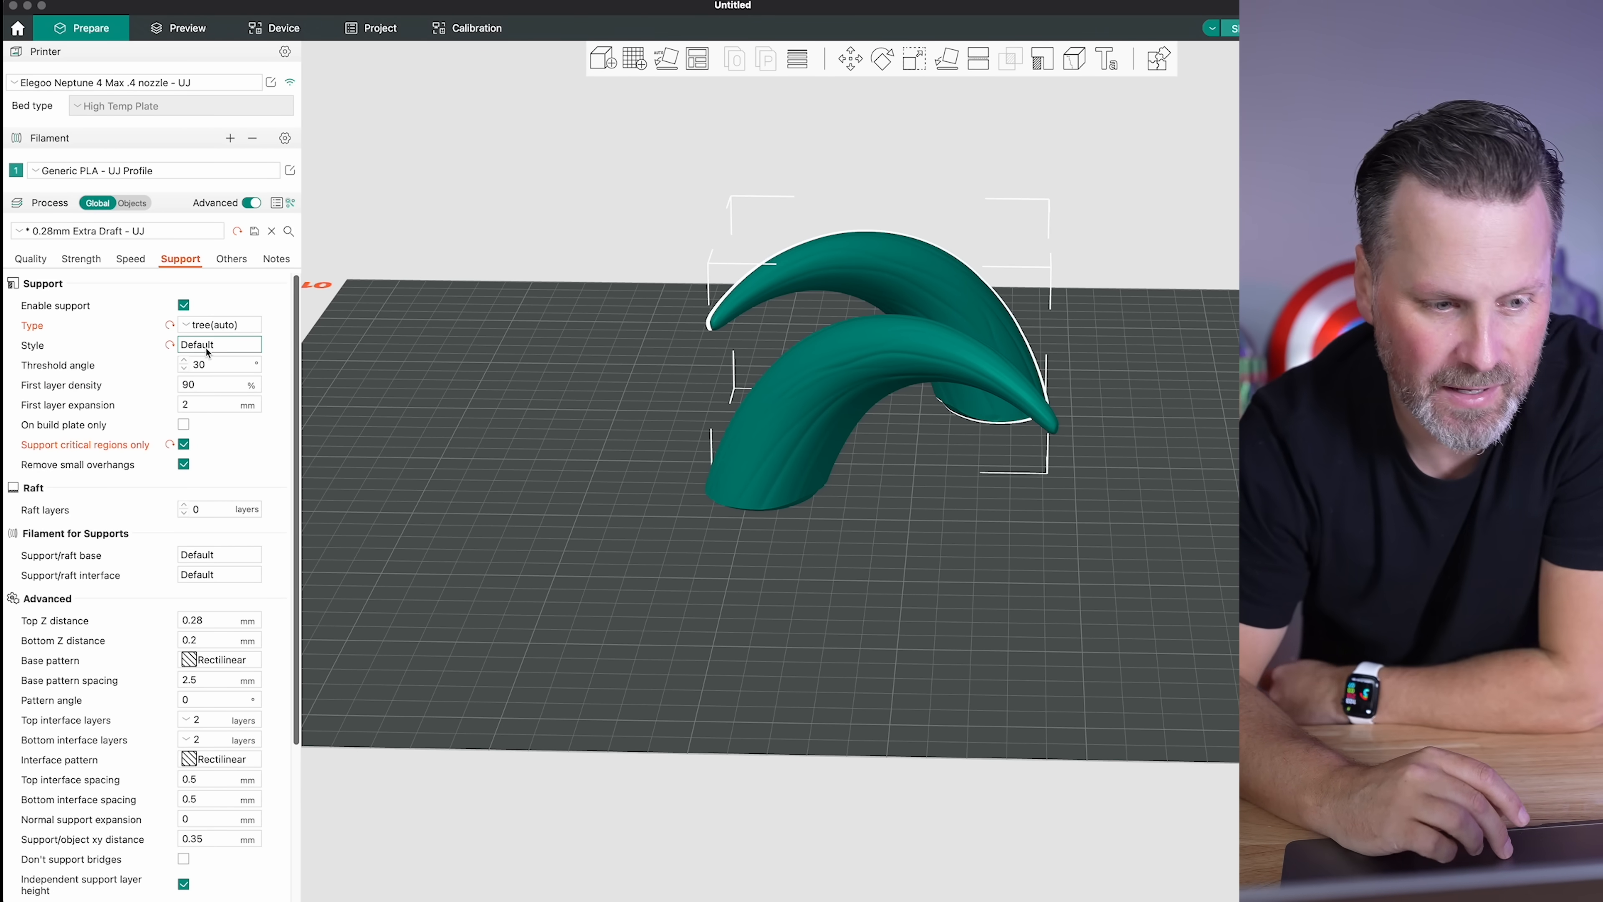
Keep the default tree support style and review the remaining support options
{"action": "left_click", "coordinate": [219, 345]}
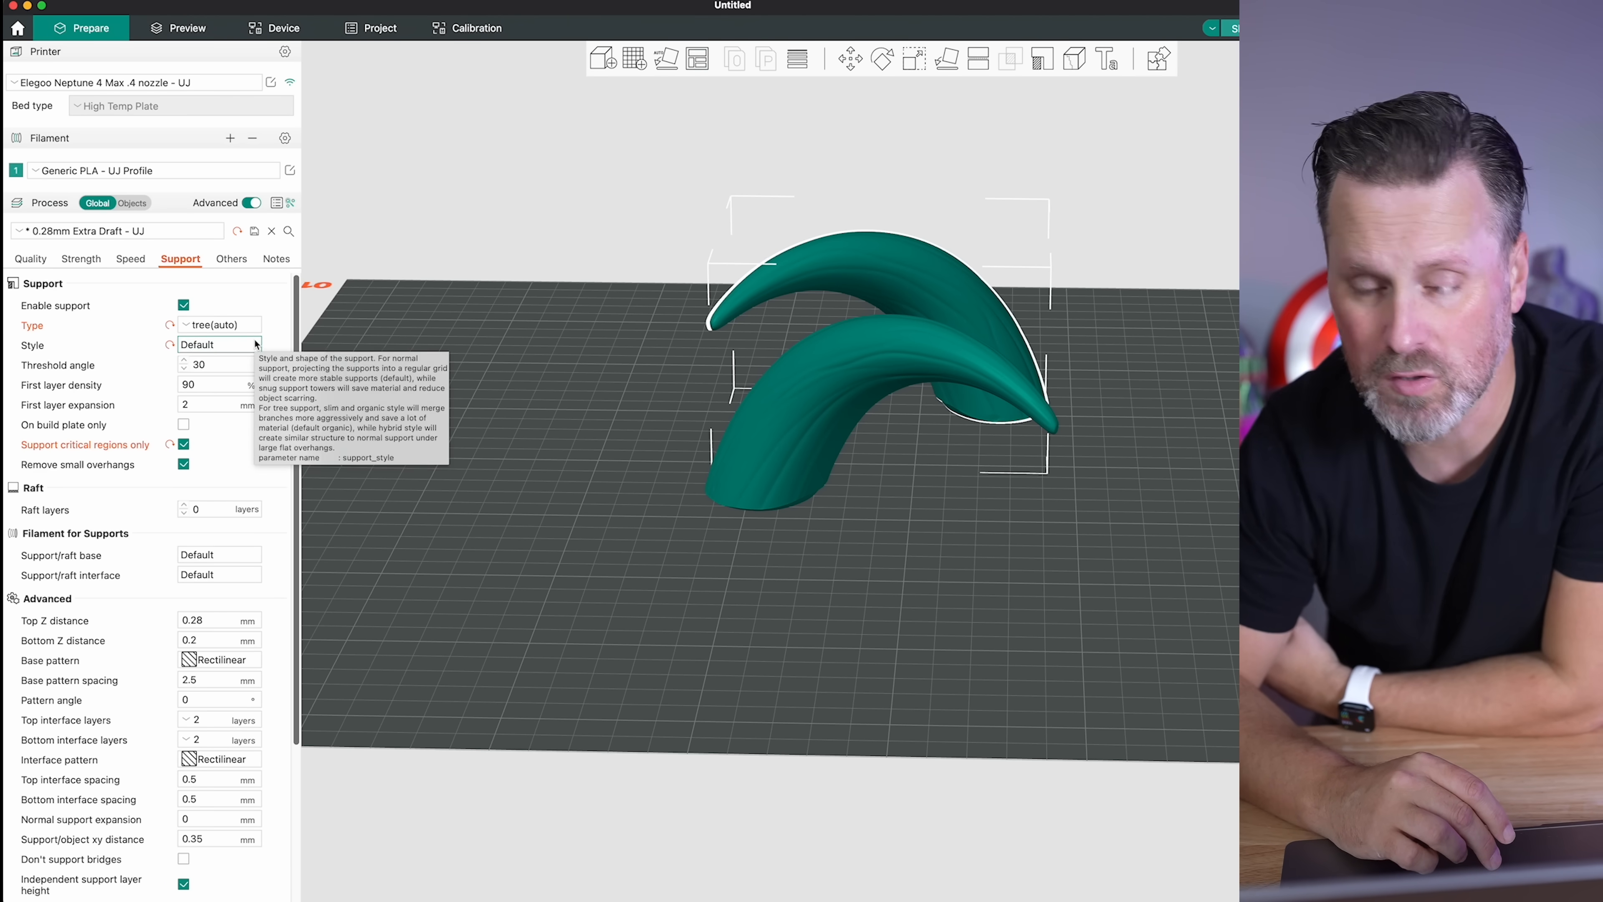
{"action": "left_click", "coordinate": [218, 345]}
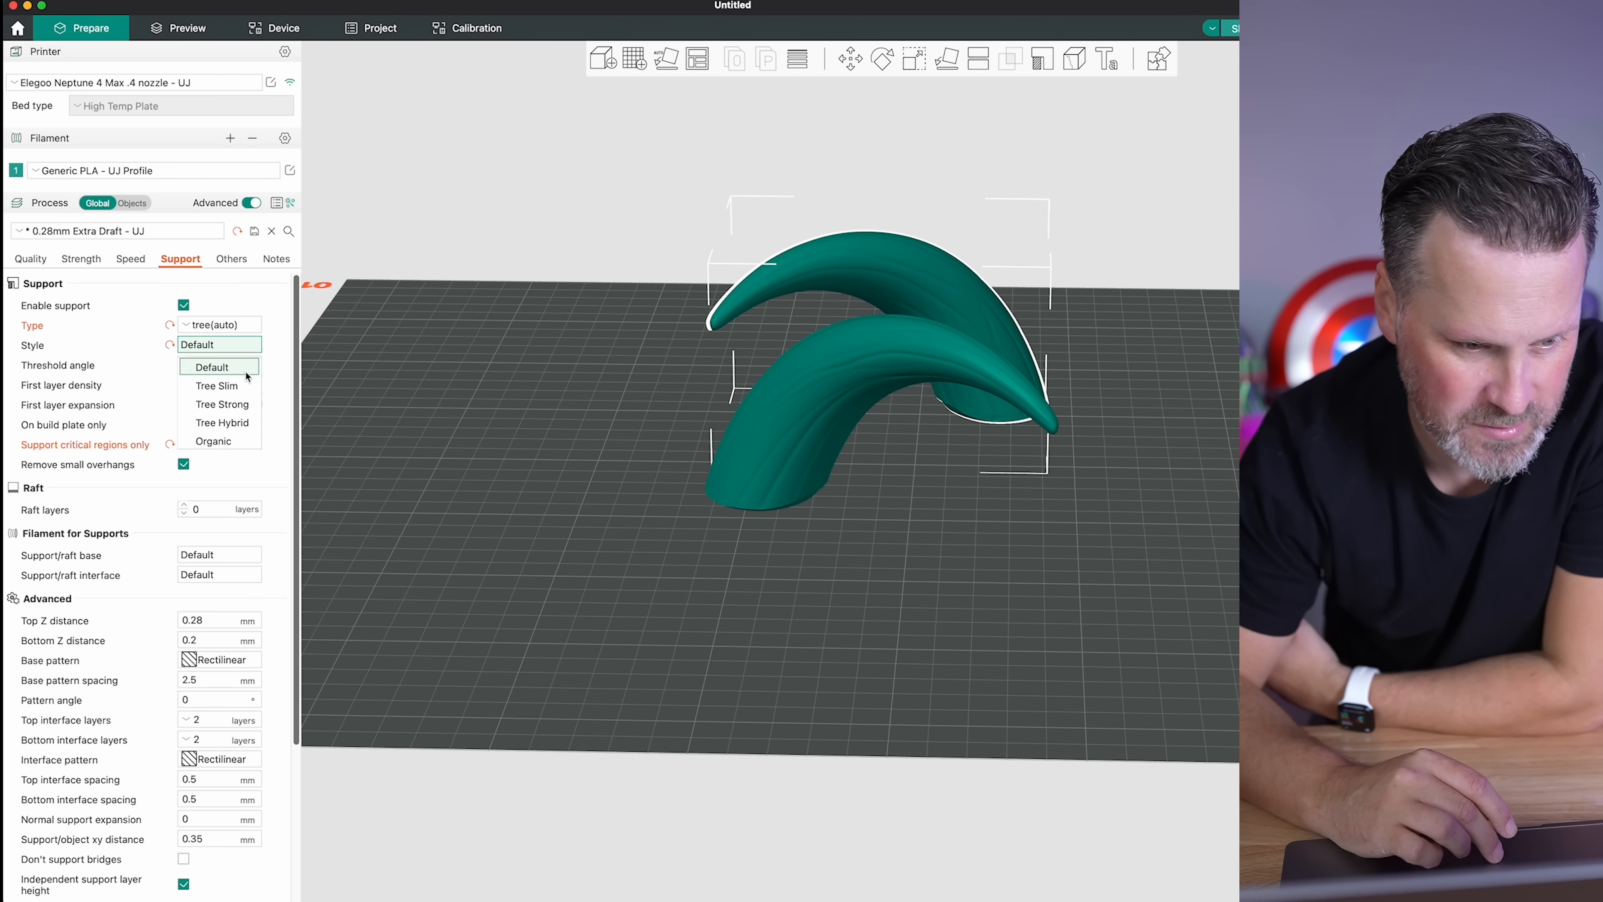
{"action": "left_click", "coordinate": [214, 366]}
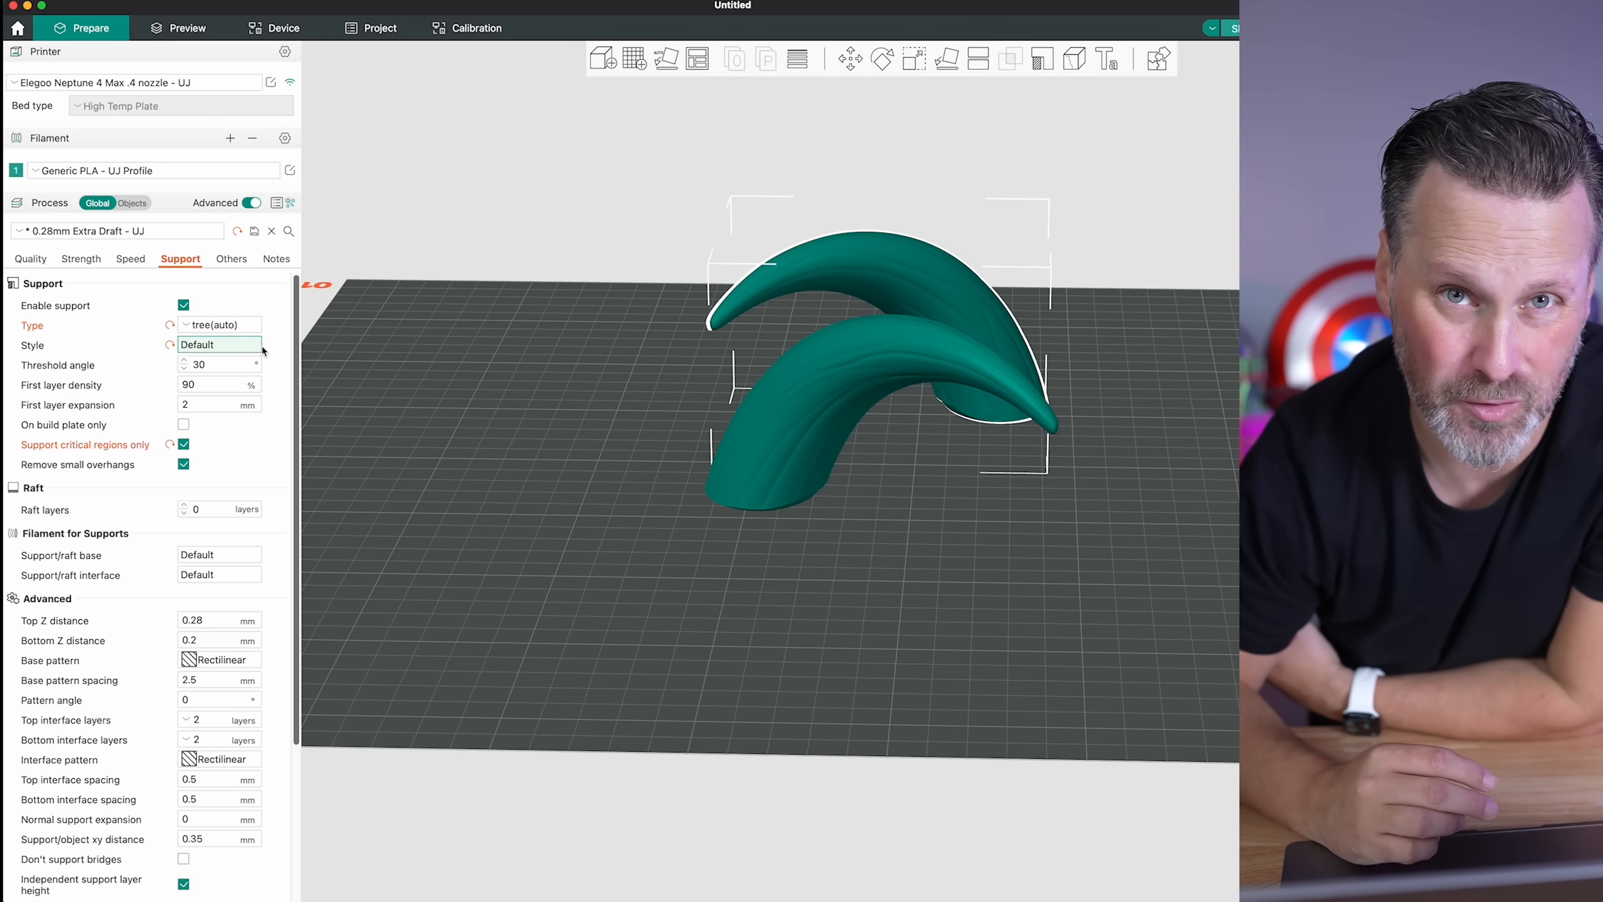
{"action": "left_click", "coordinate": [214, 365]}
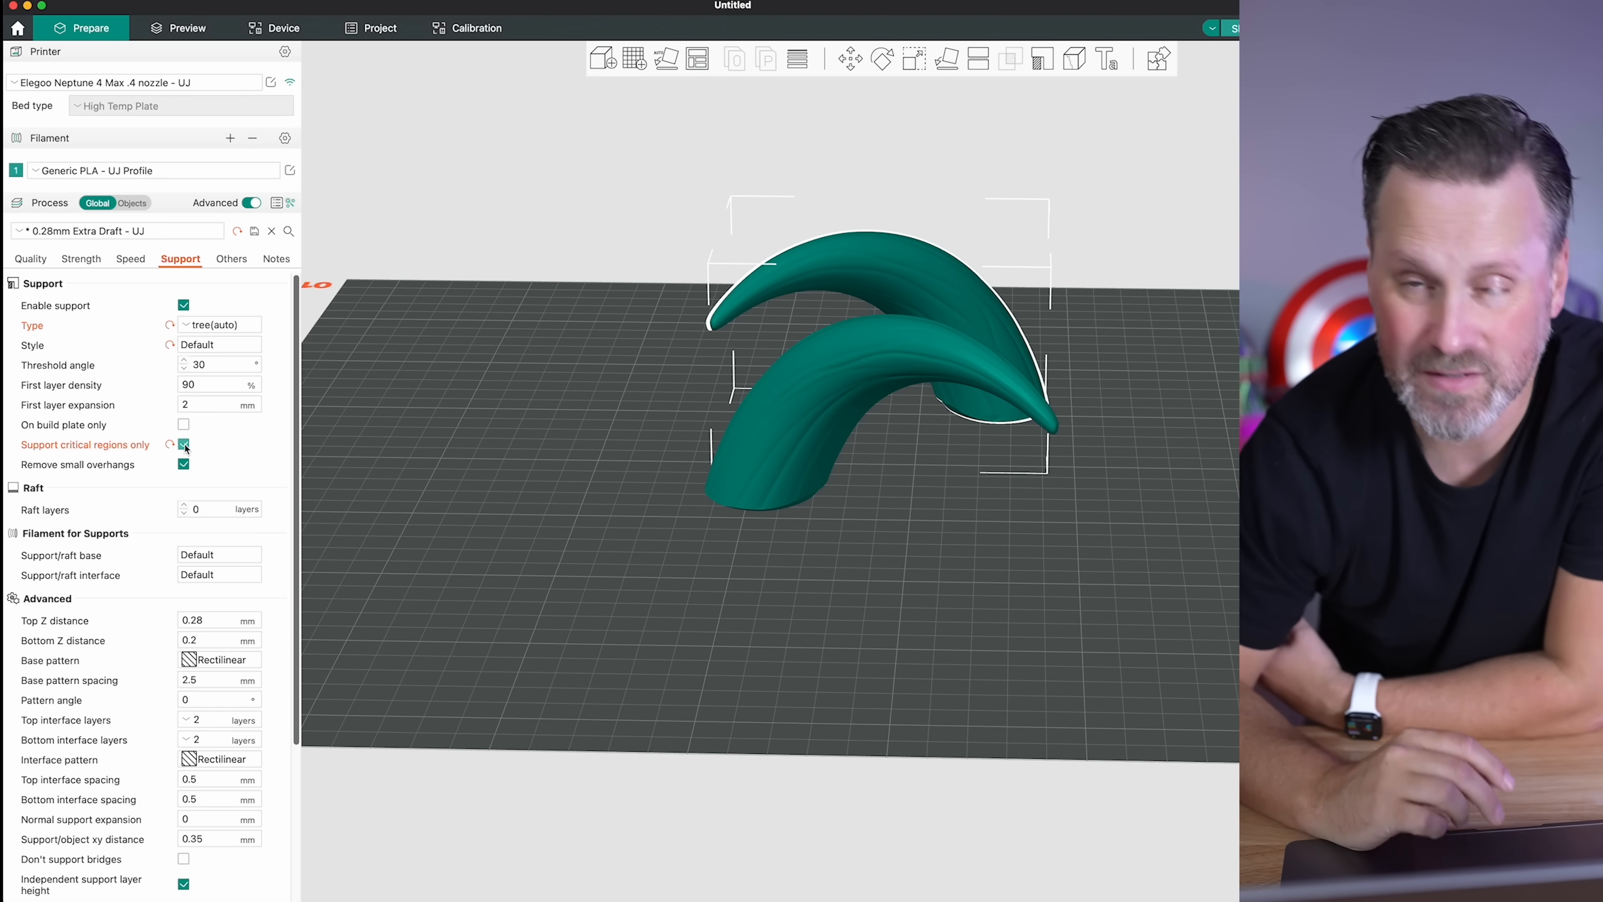
{"action": "scroll", "scroll_direction": "down", "scroll_amount": 3}
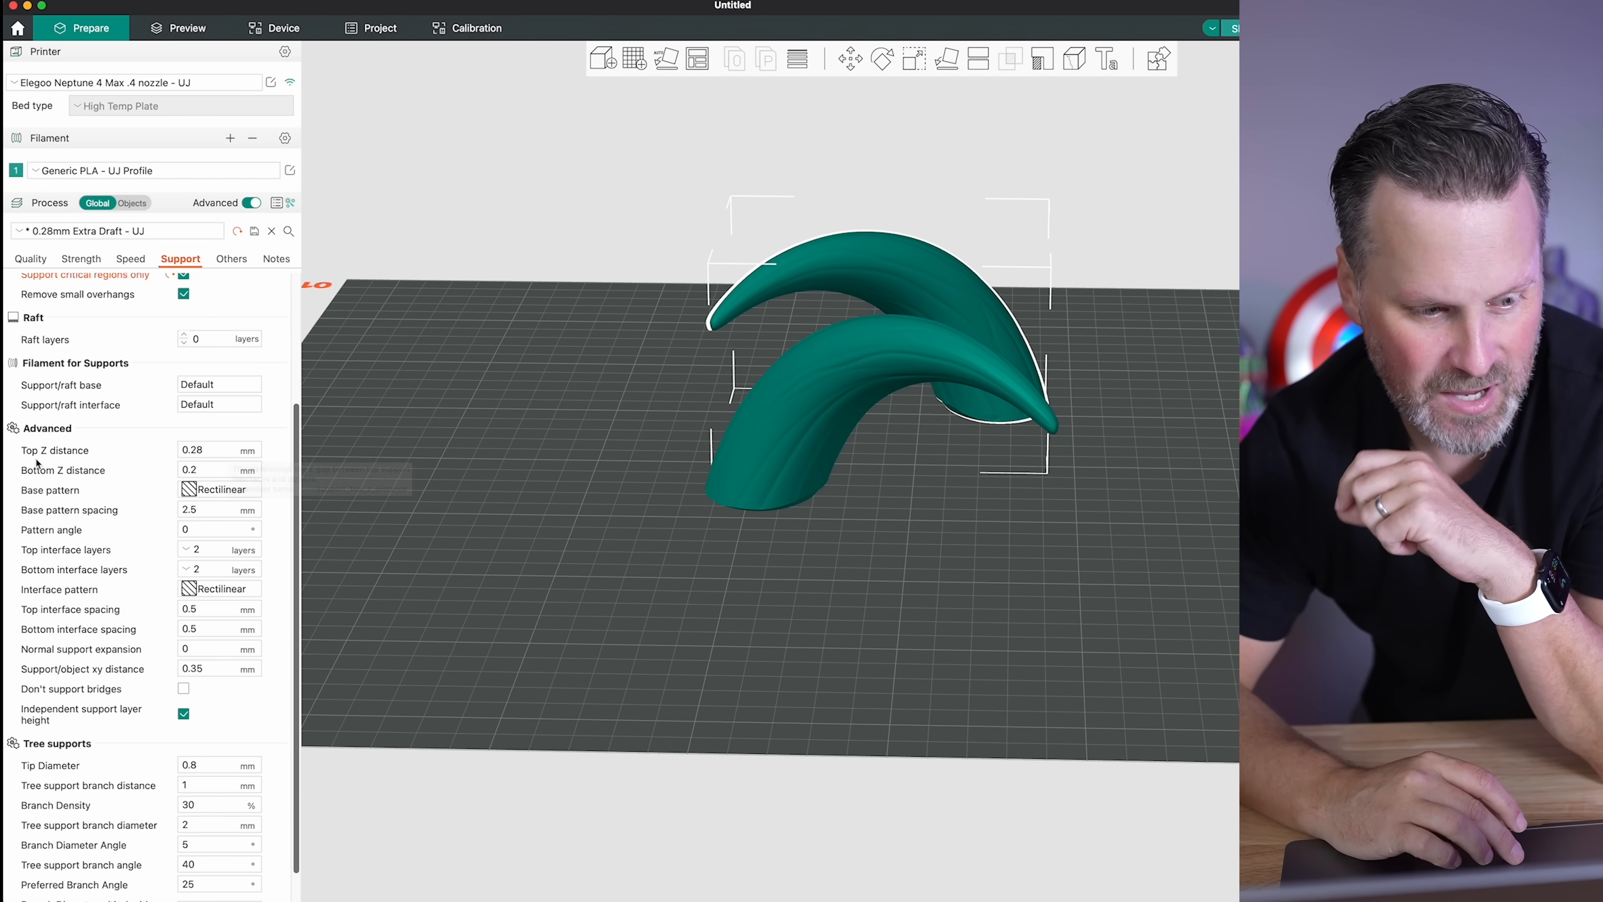
{"action": "left_click", "coordinate": [218, 450]}
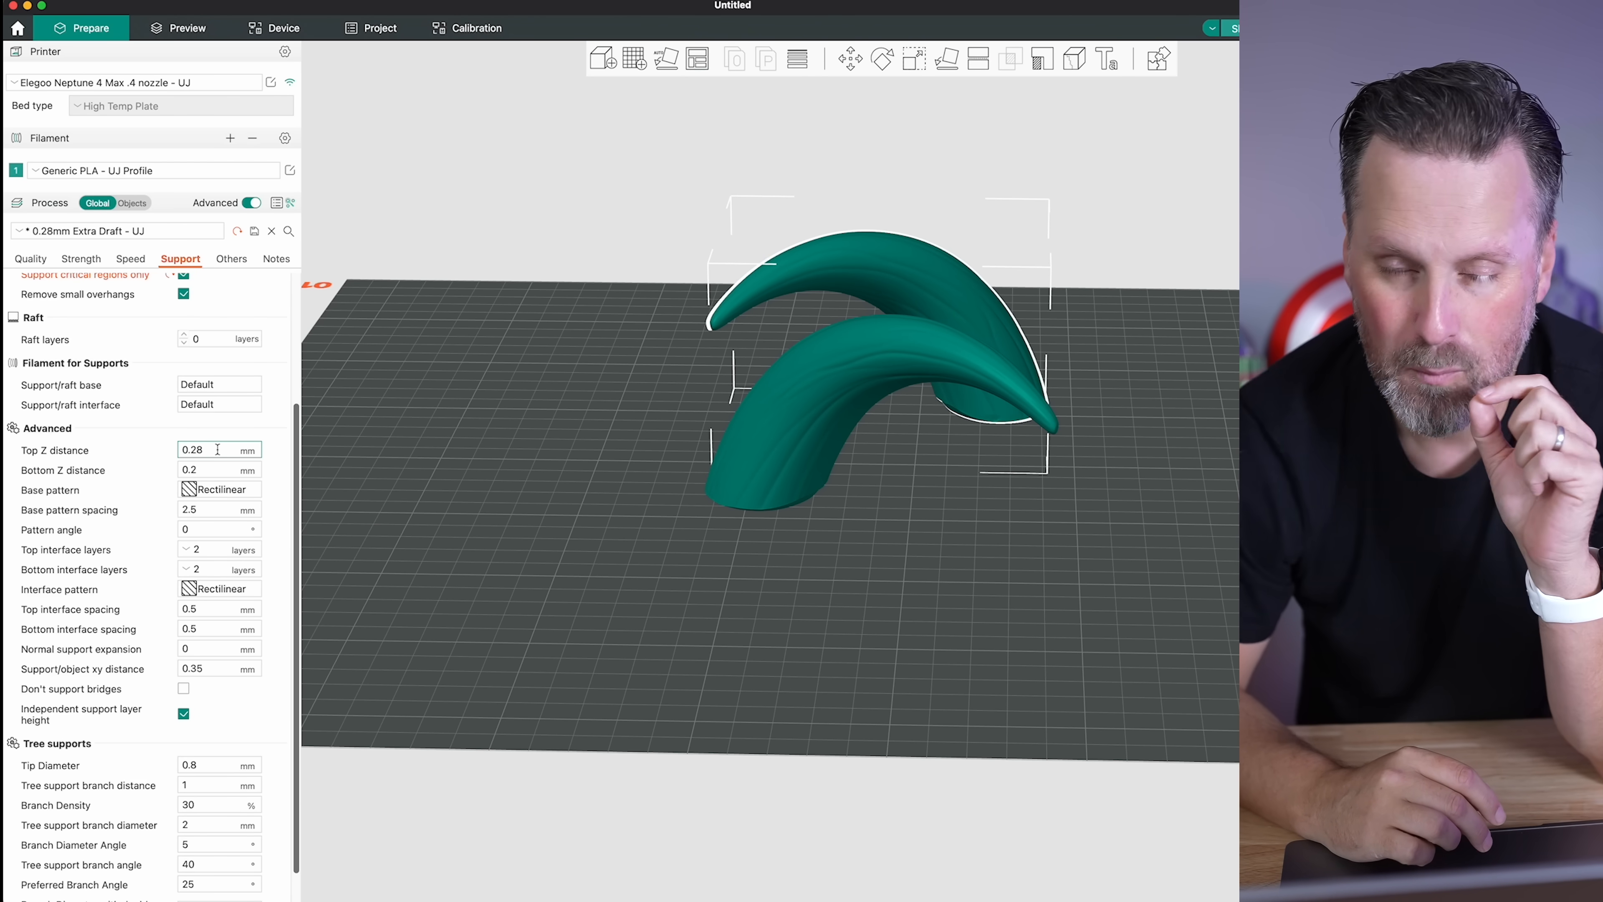
{"action": "mouse_move", "coordinate": [218, 450]}
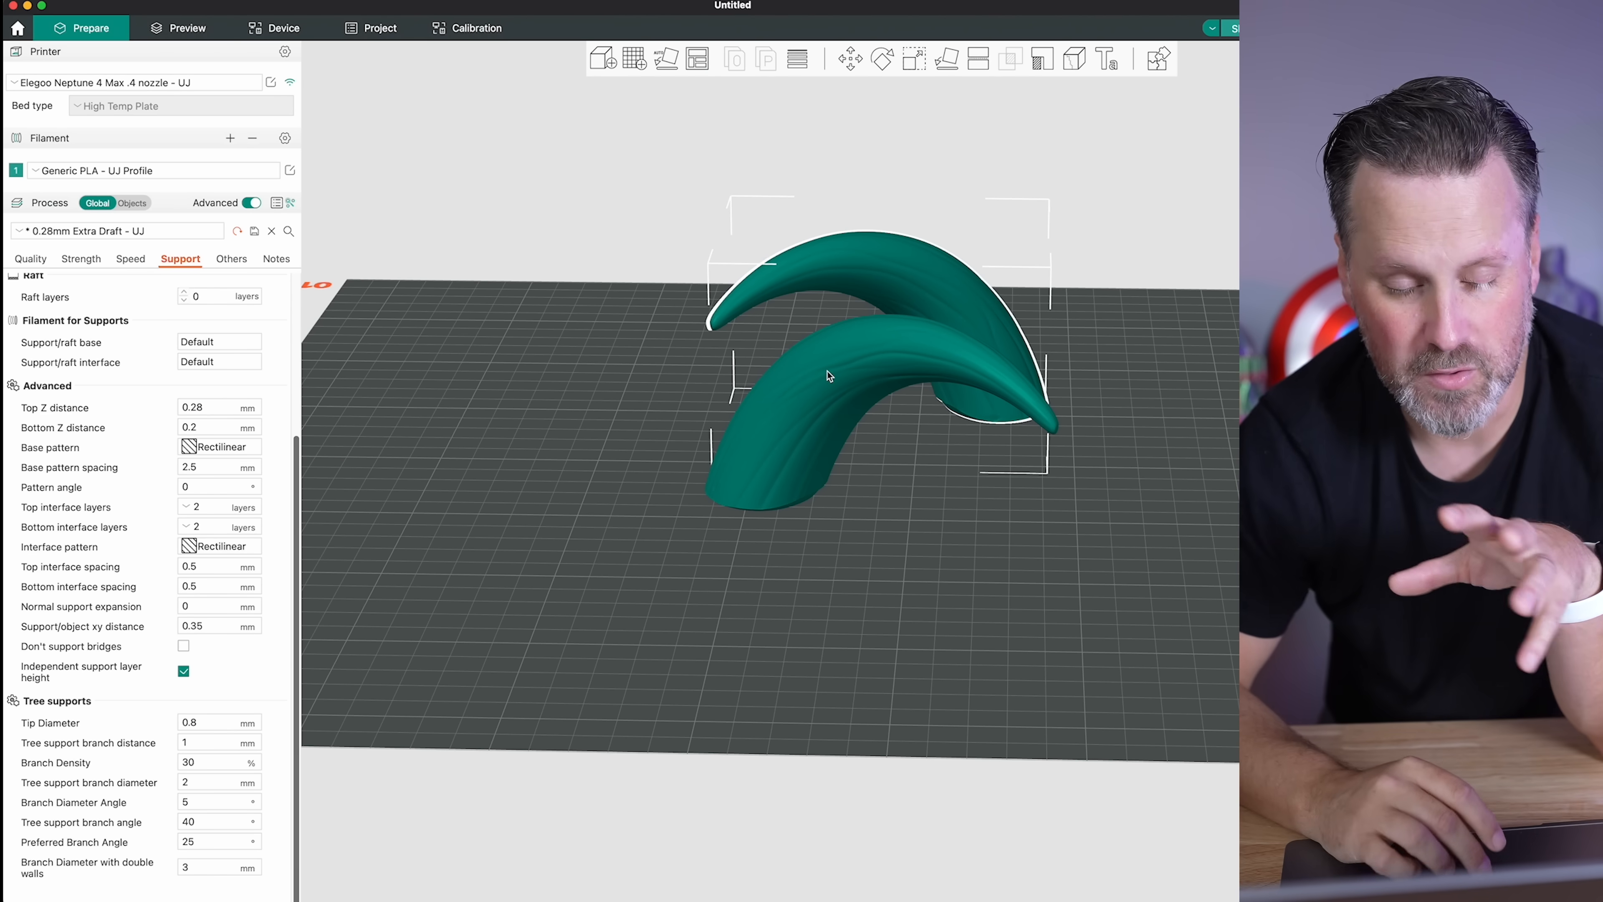
Slice the horns to preview the tree supports, then raise branch density to 50%
{"action": "left_click", "coordinate": [186, 28]}
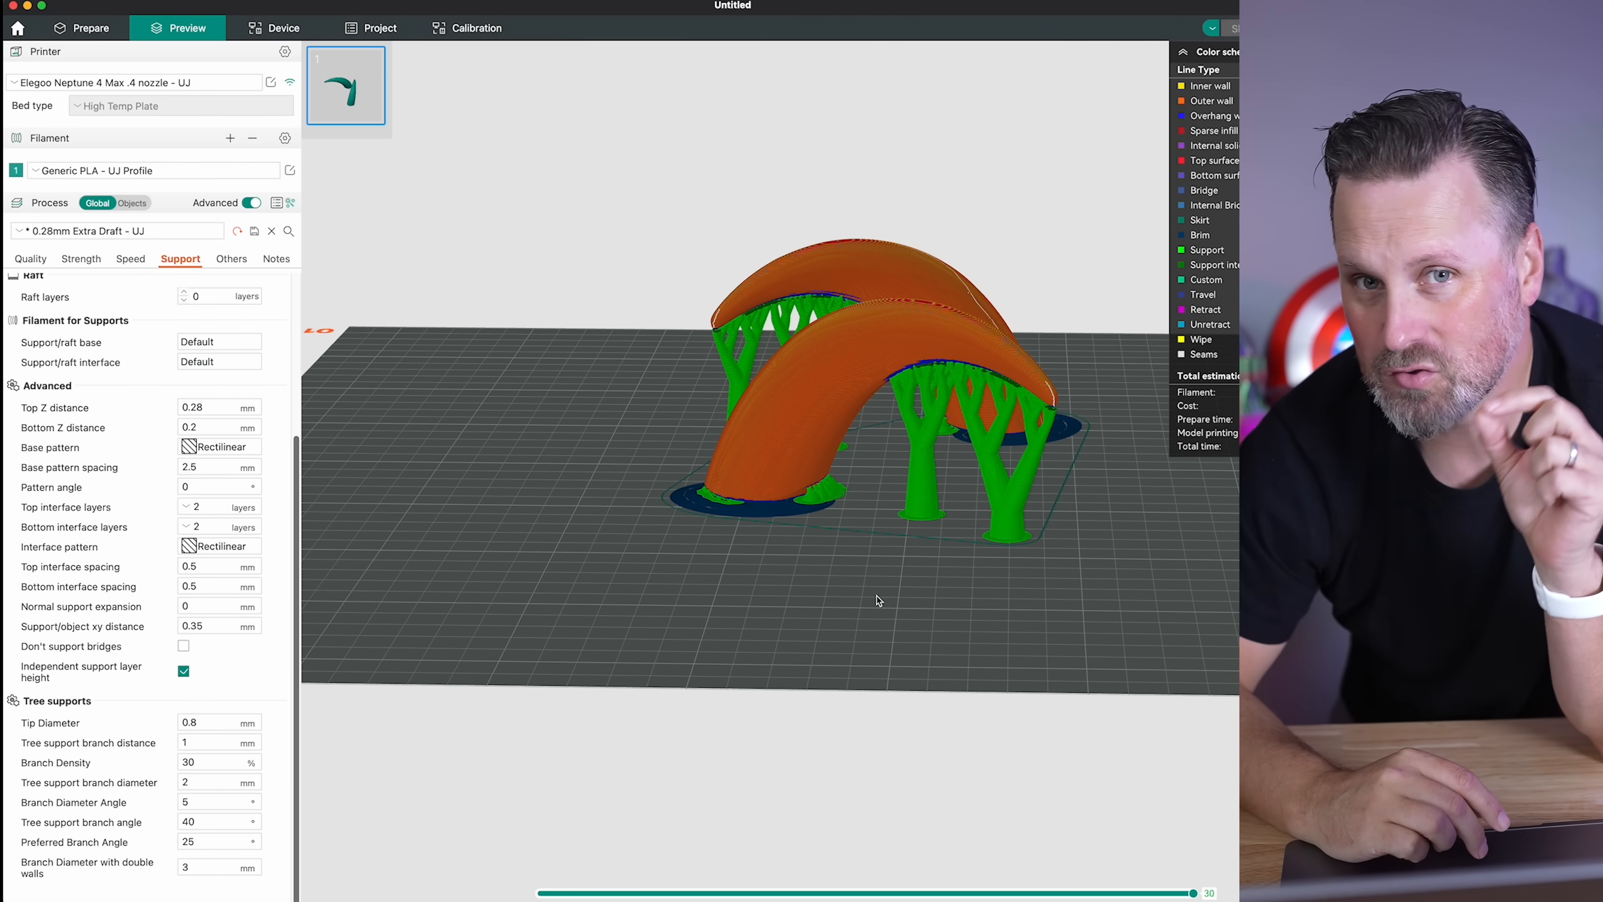
{"action": "mouse_move", "coordinate": [662, 608]}
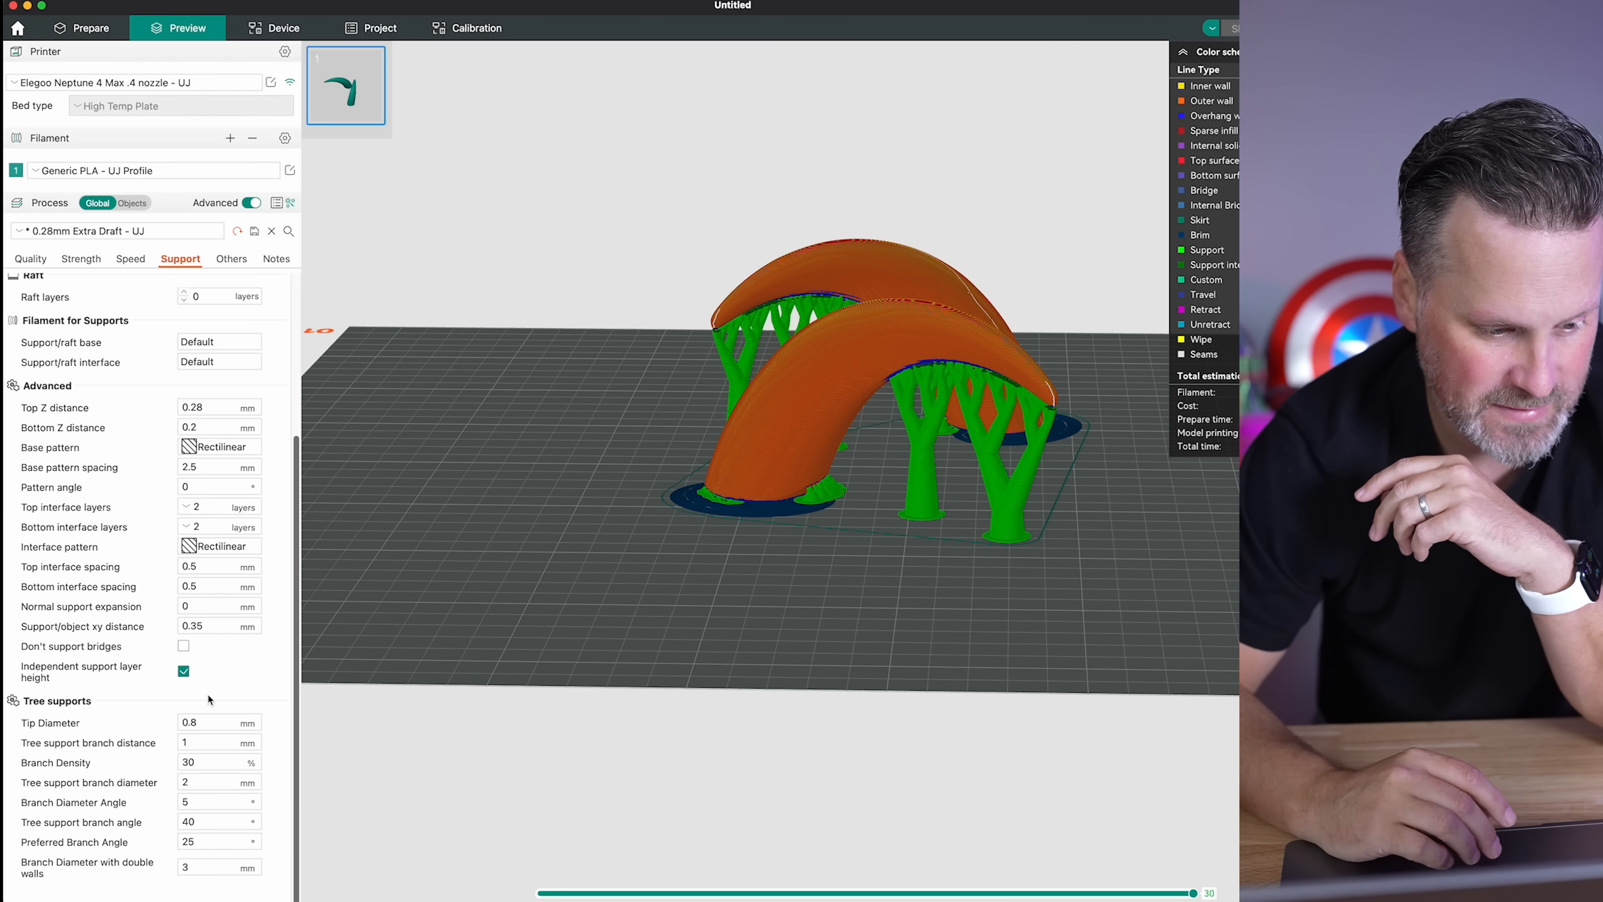
{"action": "left_click", "coordinate": [217, 761]}
{"action": "type", "text": "50"}
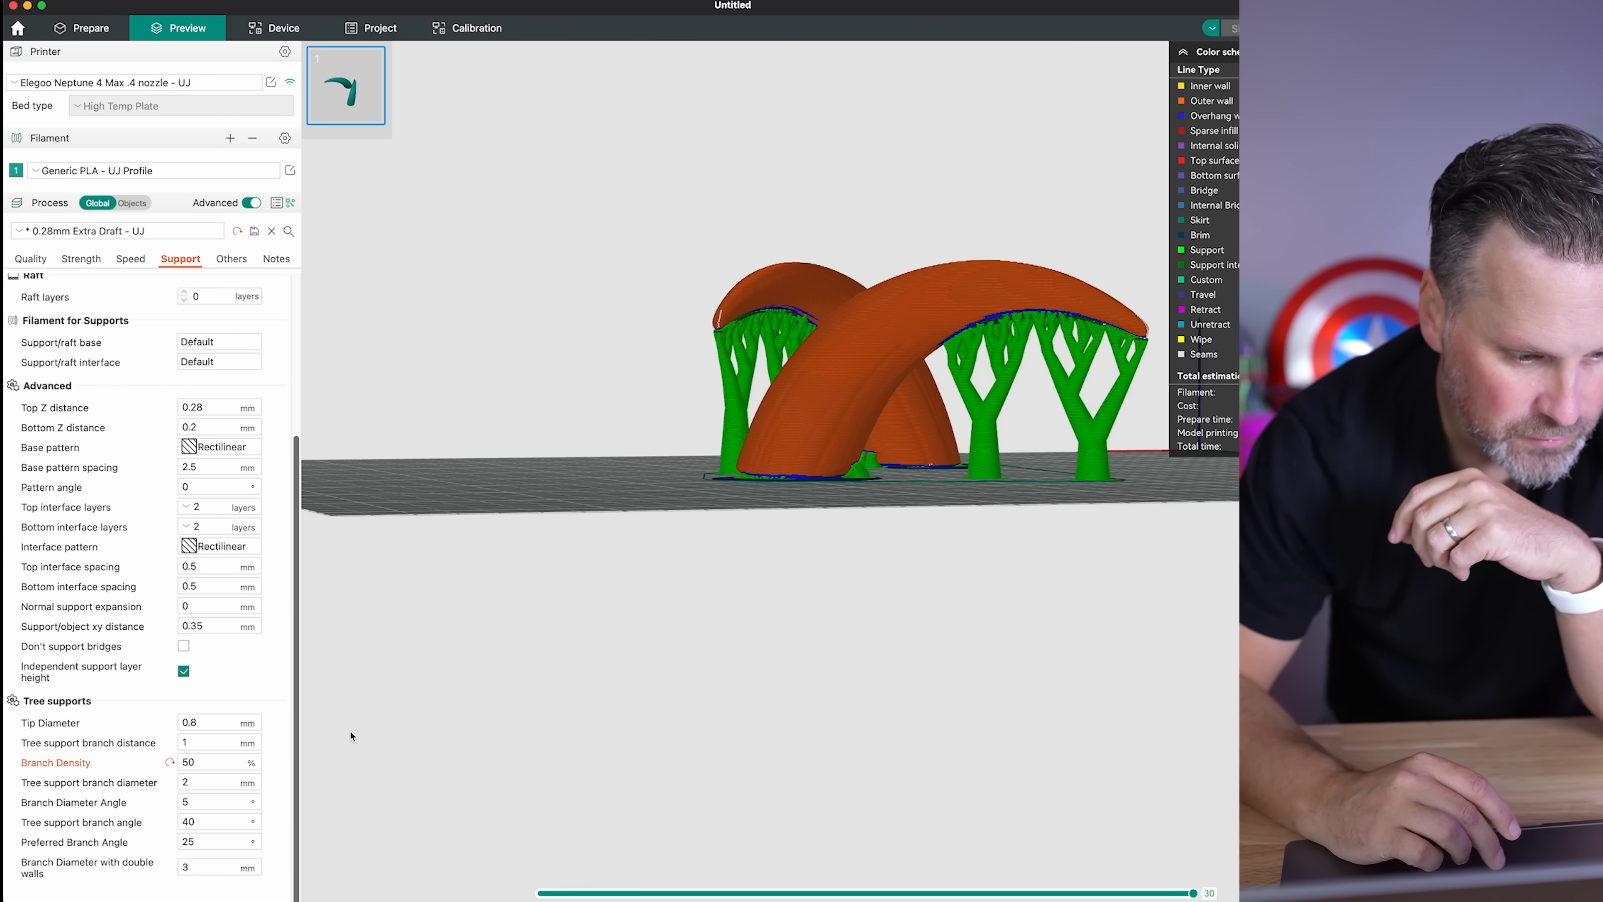
Set the tree support branch diameter to 4 mm and re-slice the horns
{"action": "left_click", "coordinate": [218, 782]}
{"action": "type", "text": "4"}
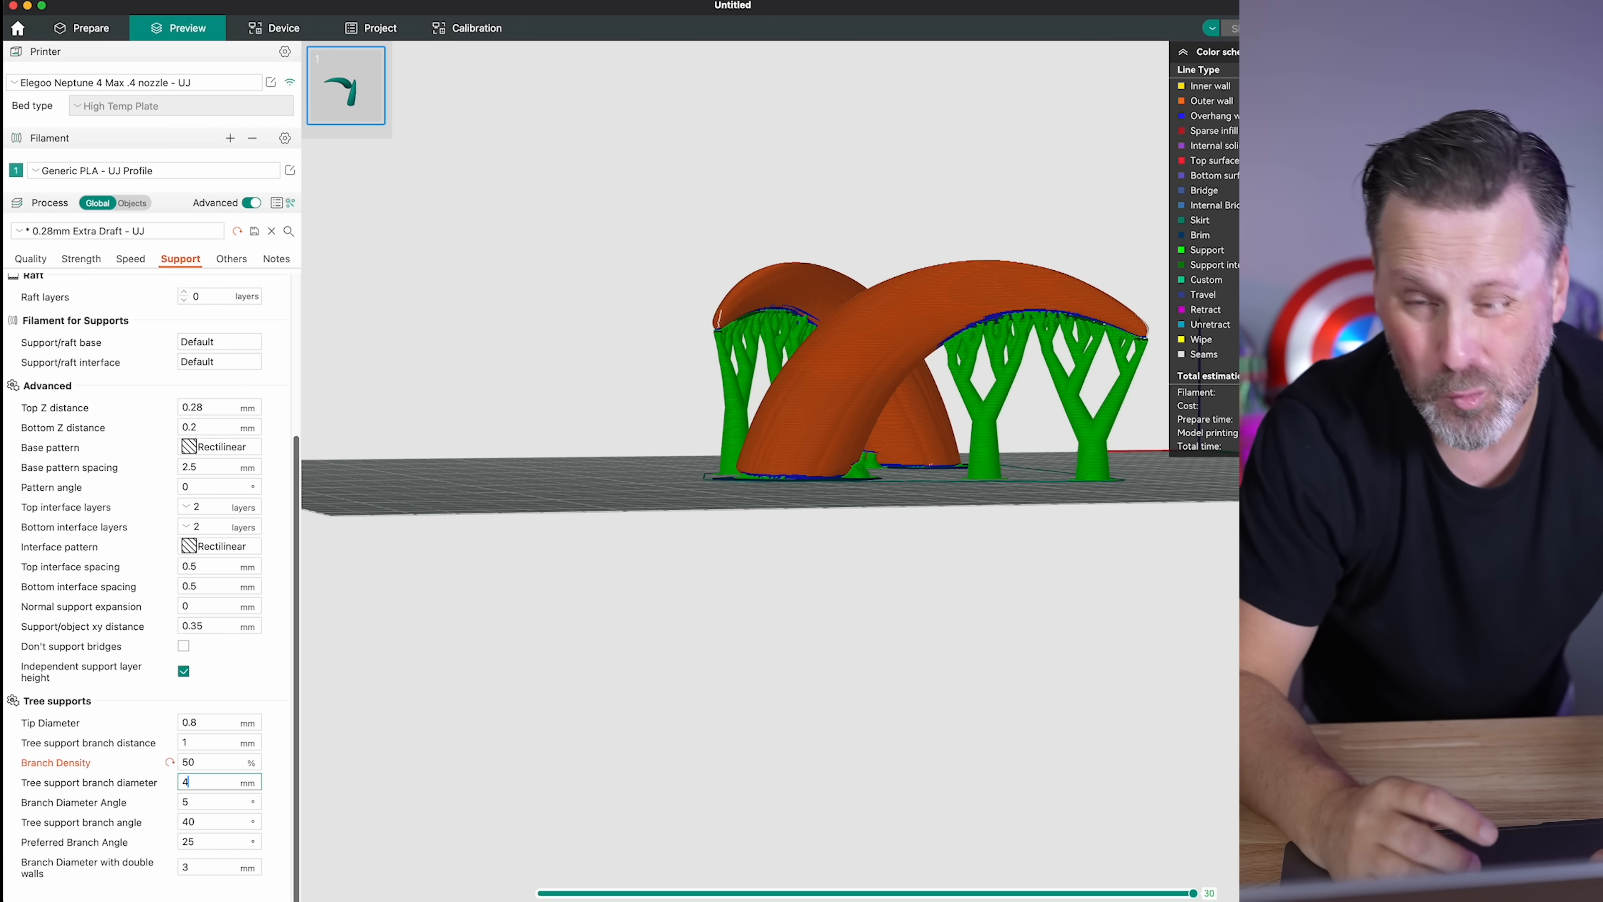
{"action": "mouse_move", "coordinate": [532, 697]}
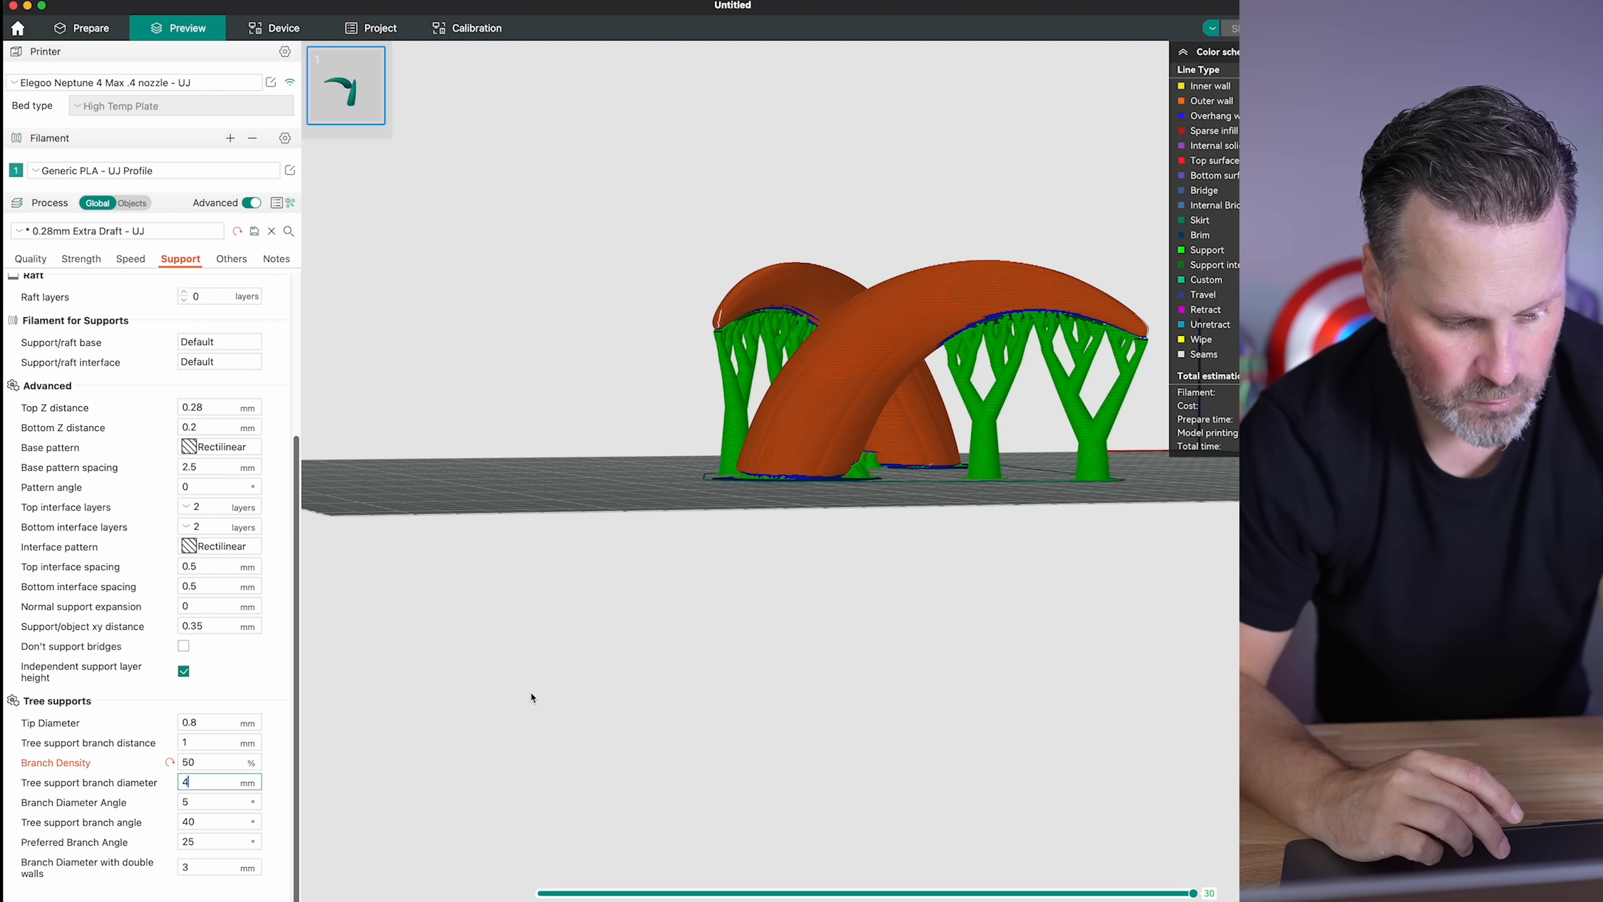
{"action": "key", "text": "Return"}
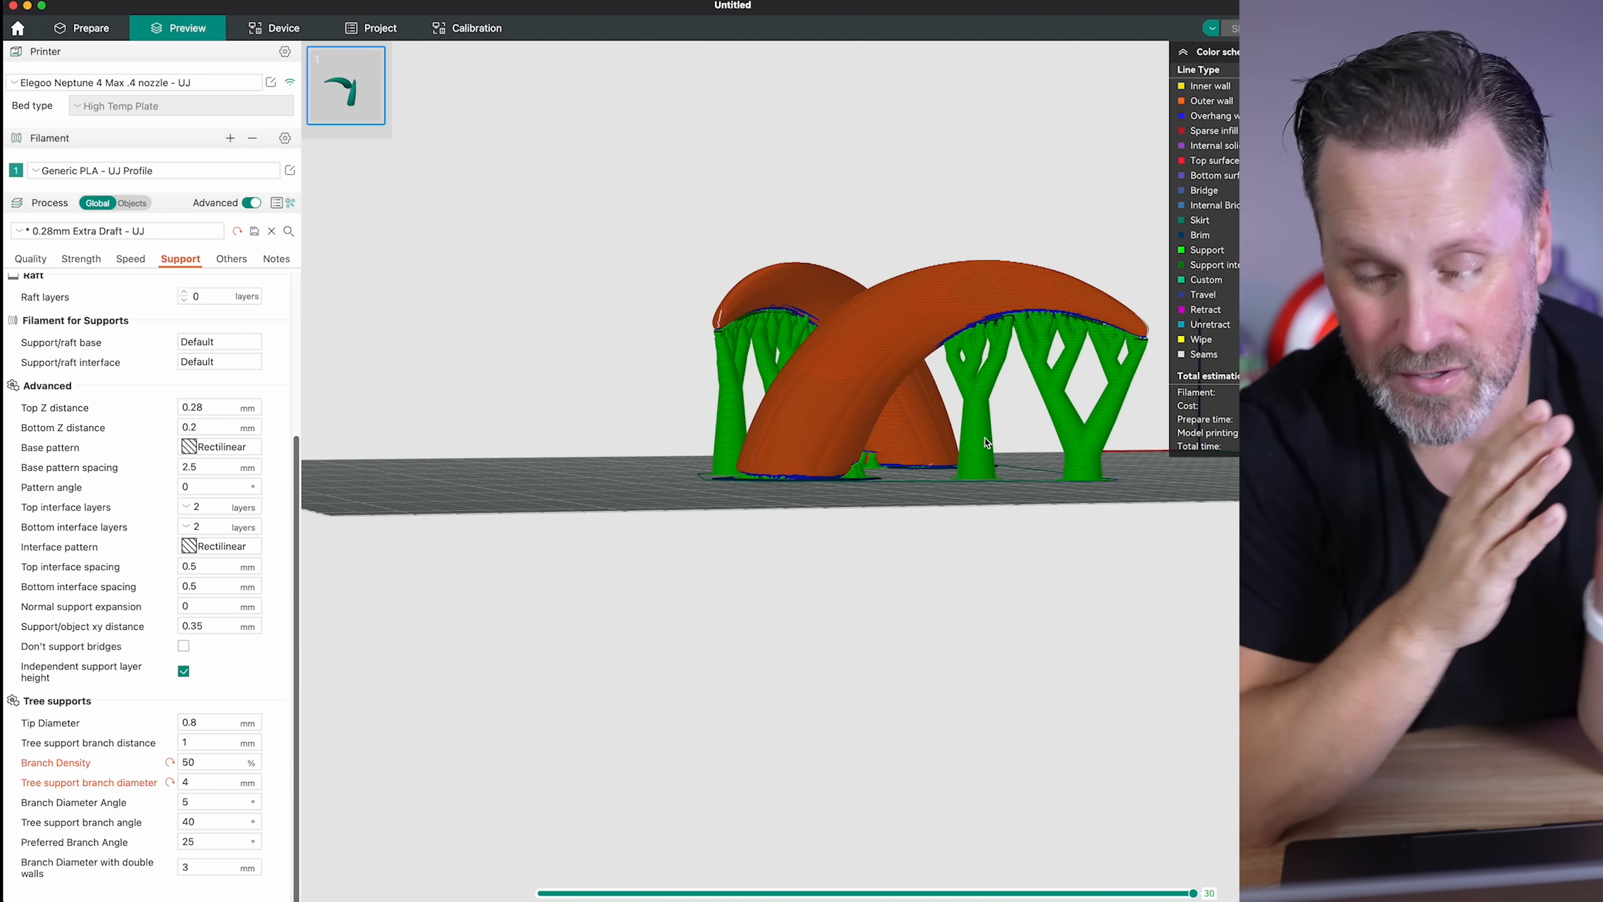
Back in Prepare, scale the bust uniformly to 200%, about 420 mm tall
{"action": "left_click", "coordinate": [81, 28]}
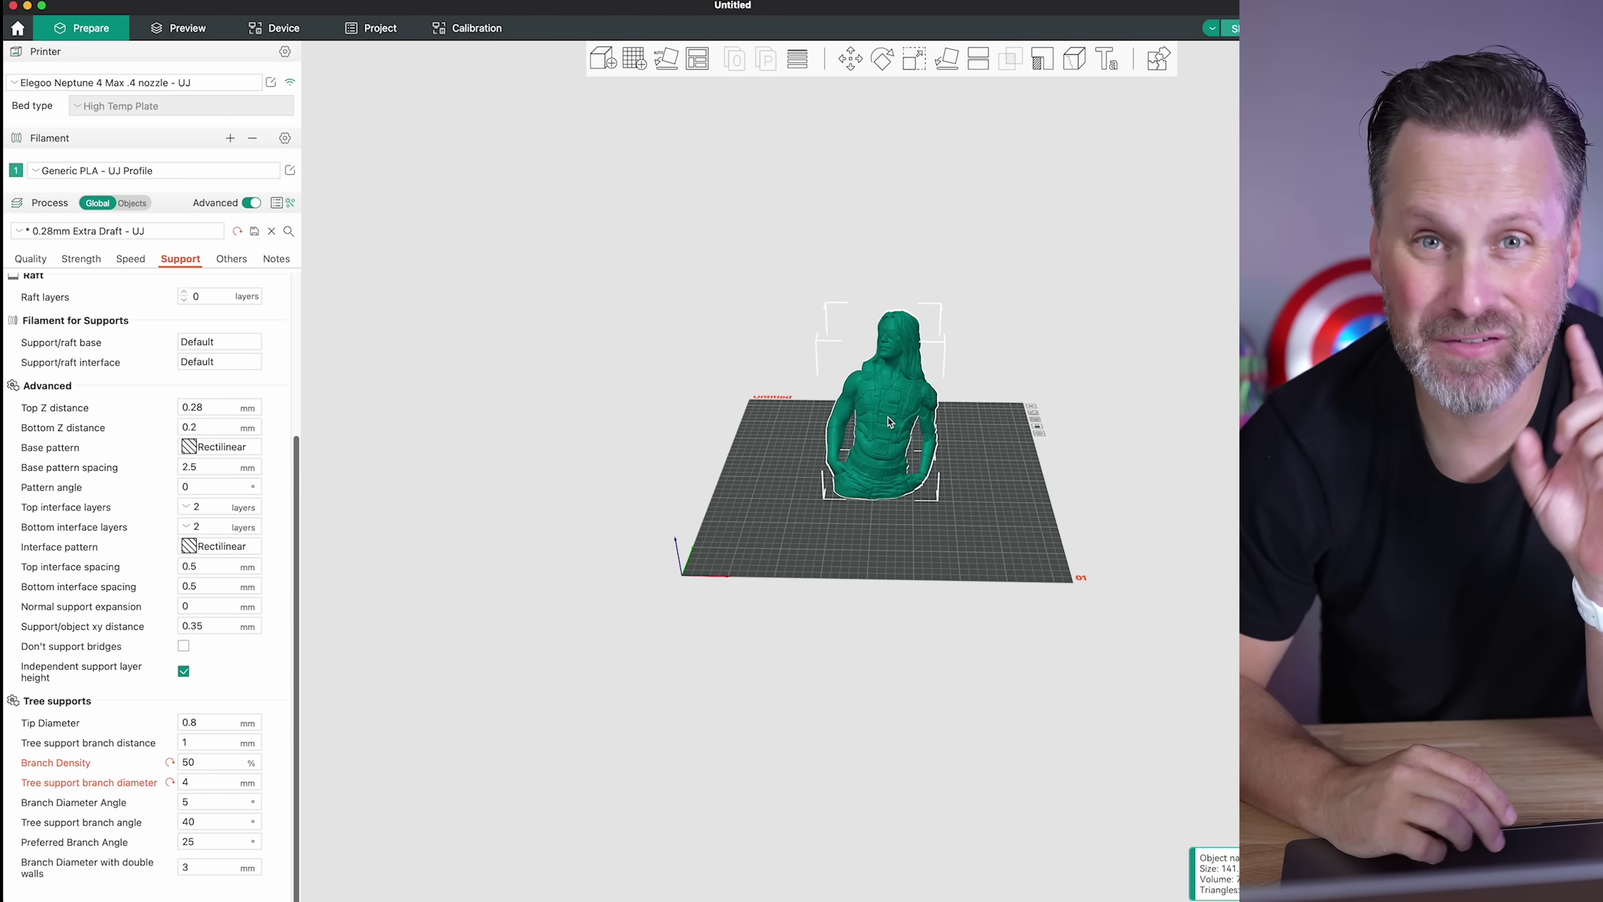
{"action": "mouse_move", "coordinate": [701, 412]}
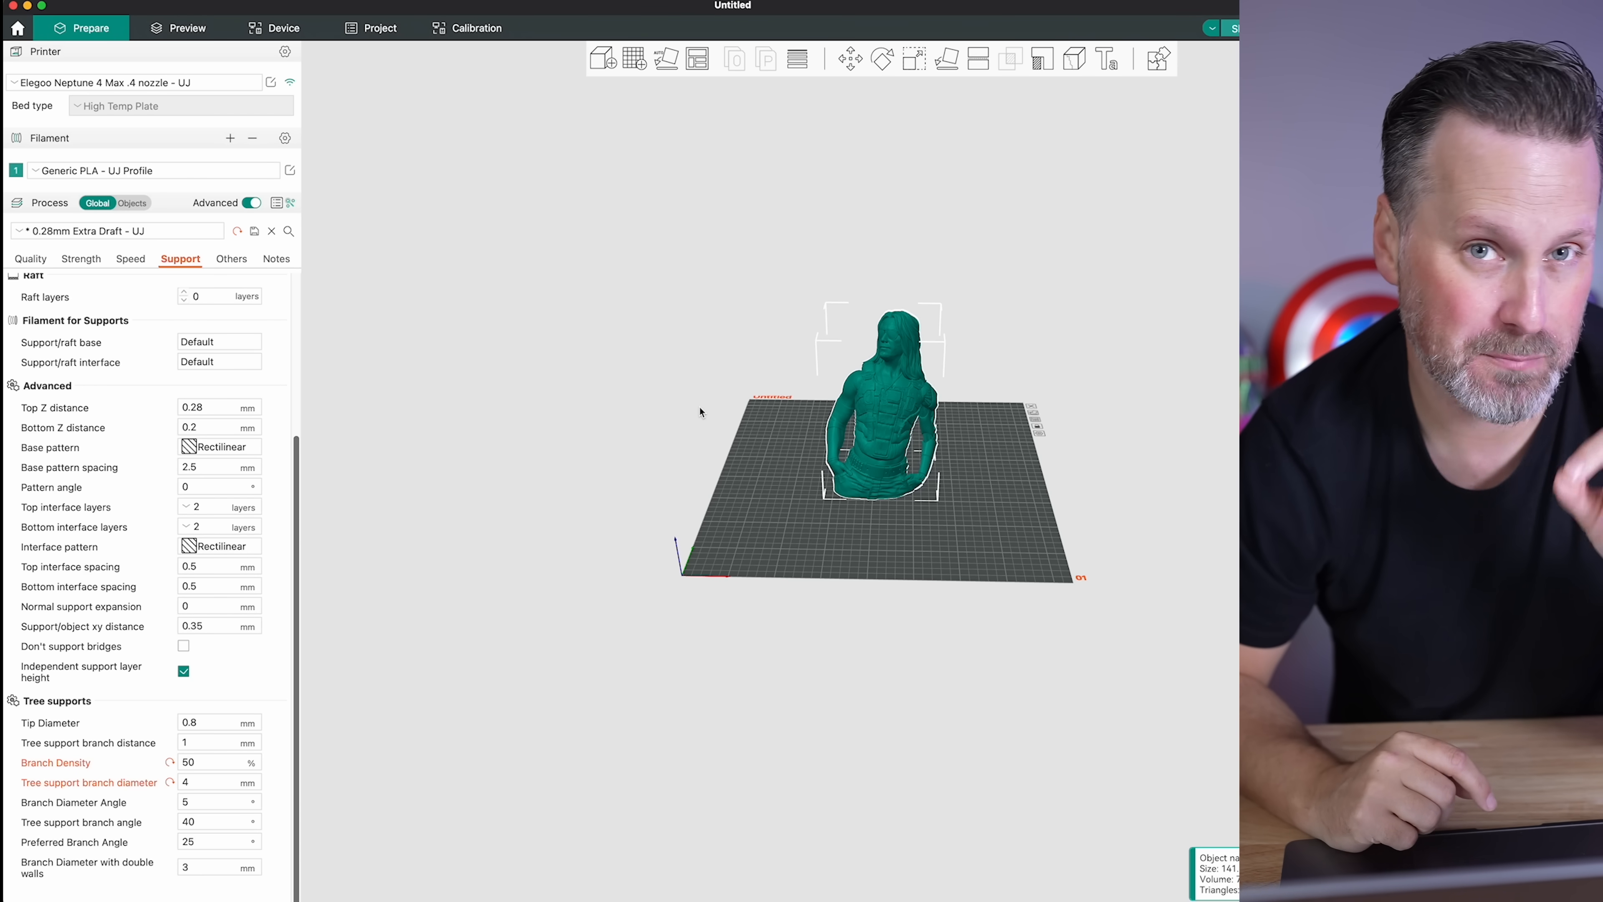
{"action": "mouse_move", "coordinate": [930, 20]}
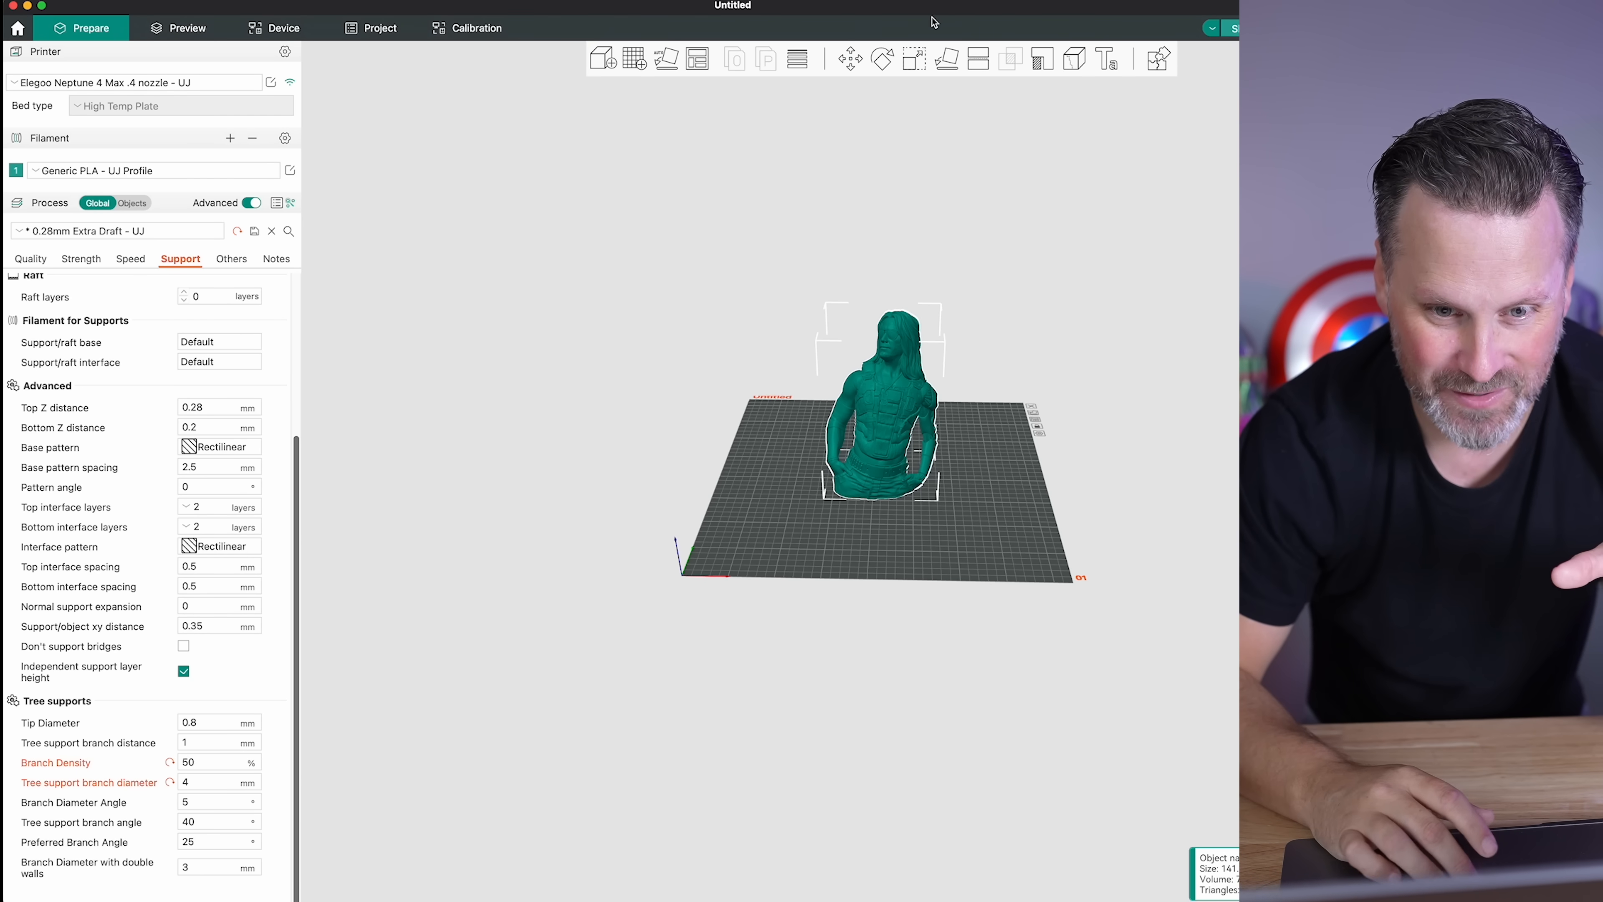
{"action": "left_click", "coordinate": [914, 59]}
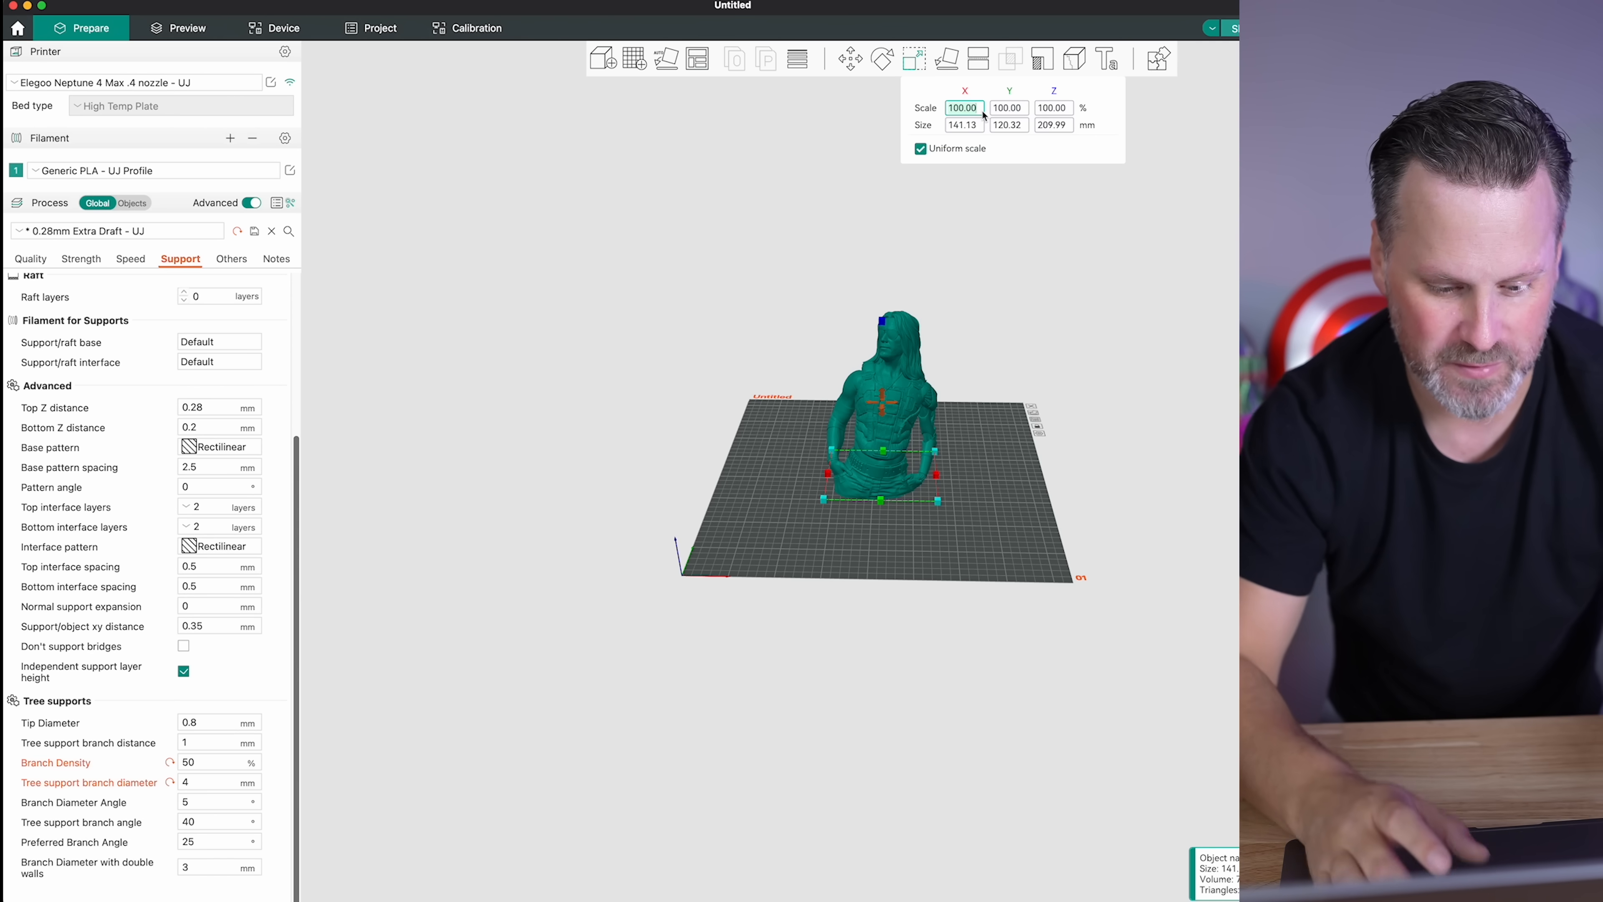
{"action": "type", "text": "200"}
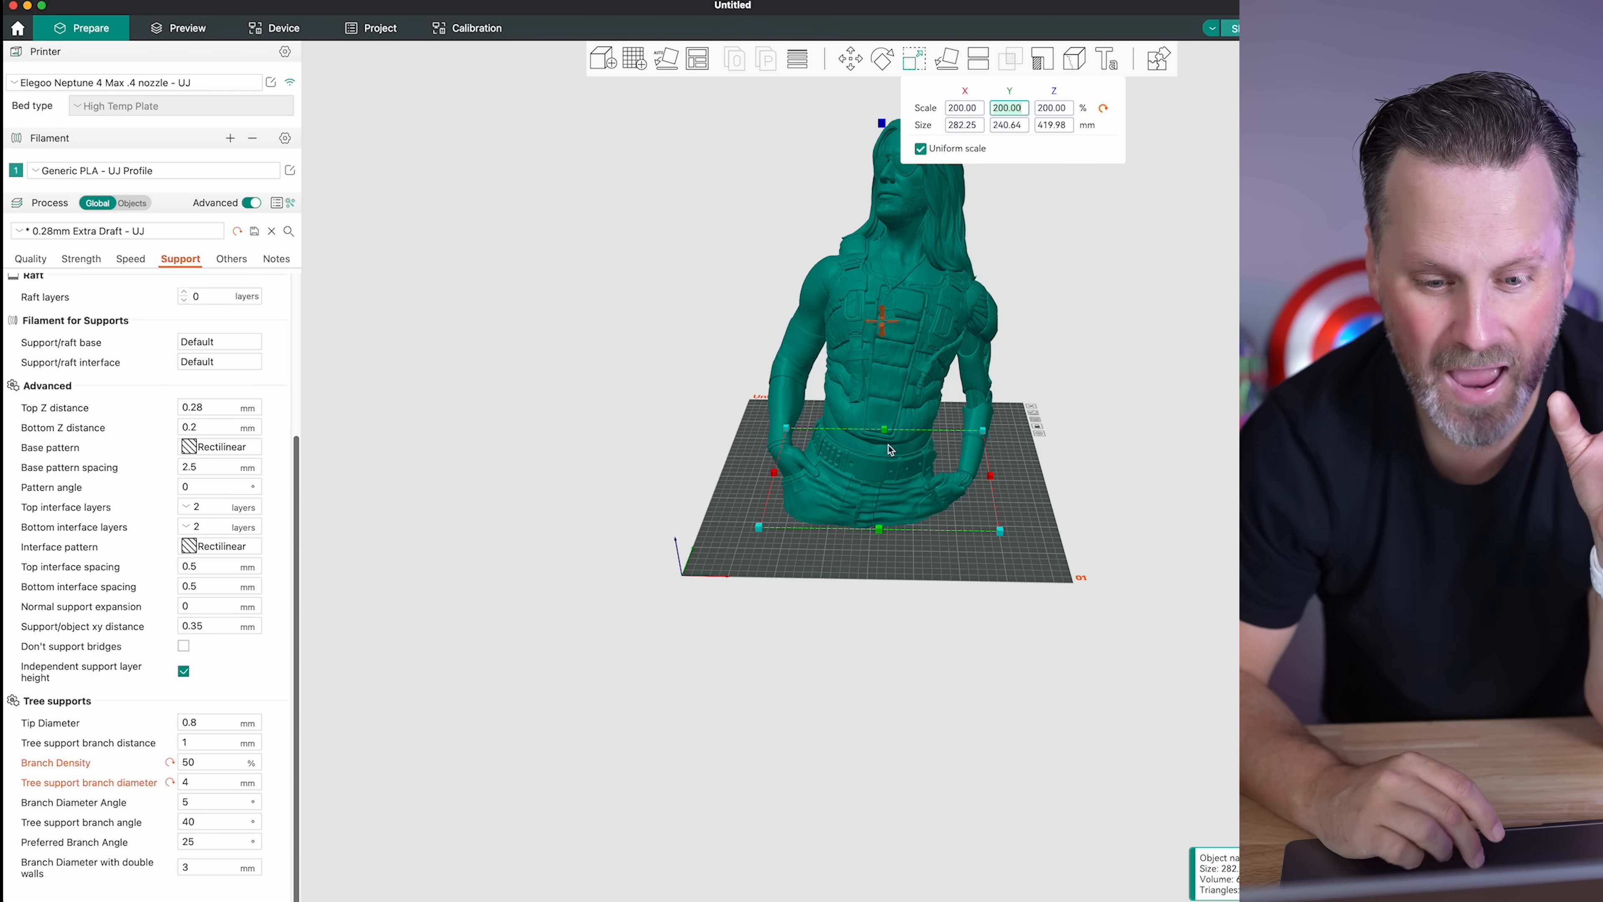
{"action": "mouse_move", "coordinate": [869, 540]}
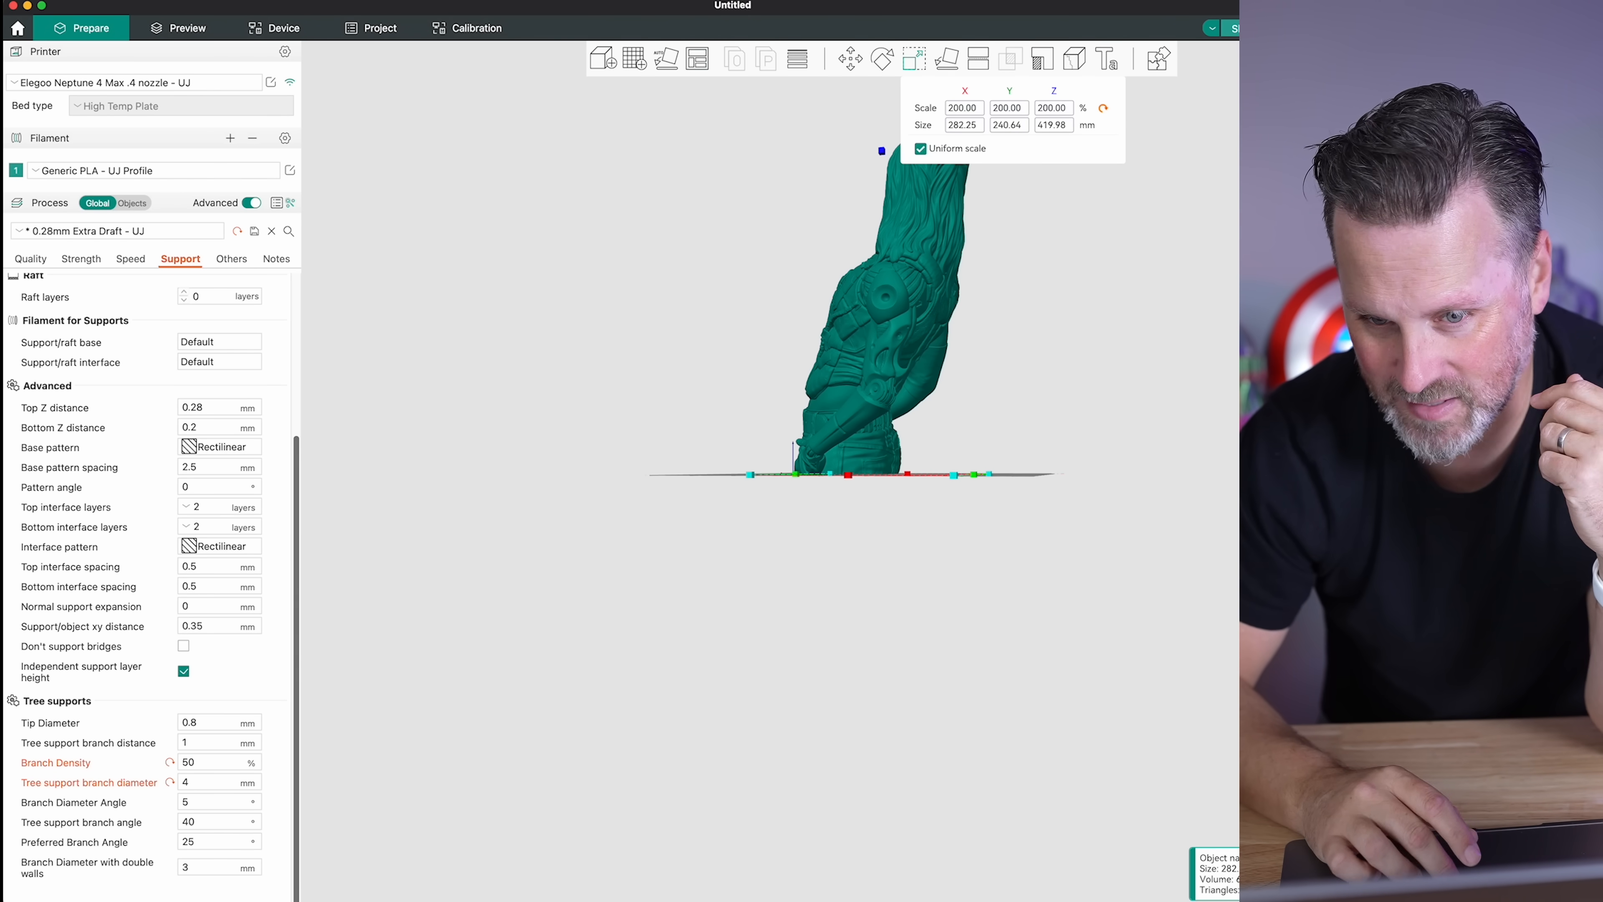
Slice the enlarged bust with build-plate-only supports at a 15° threshold angle
{"action": "left_click", "coordinate": [185, 27]}
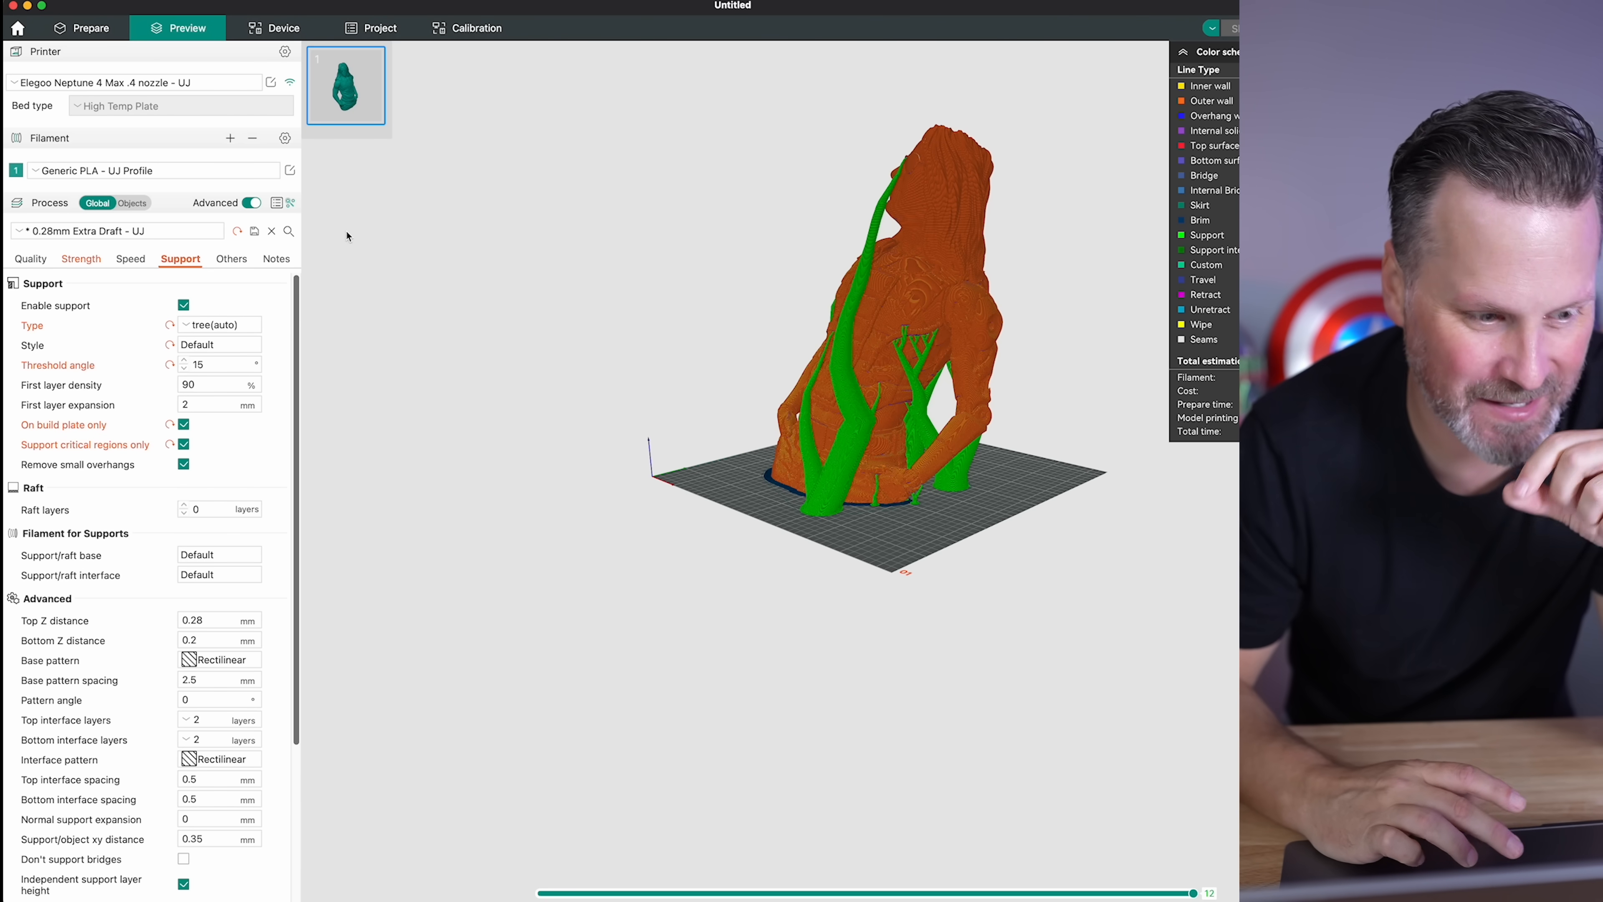
Enable Make overhang printable under Quality > Advanced, keeping the 55° maximum angle
{"action": "left_click", "coordinate": [30, 258]}
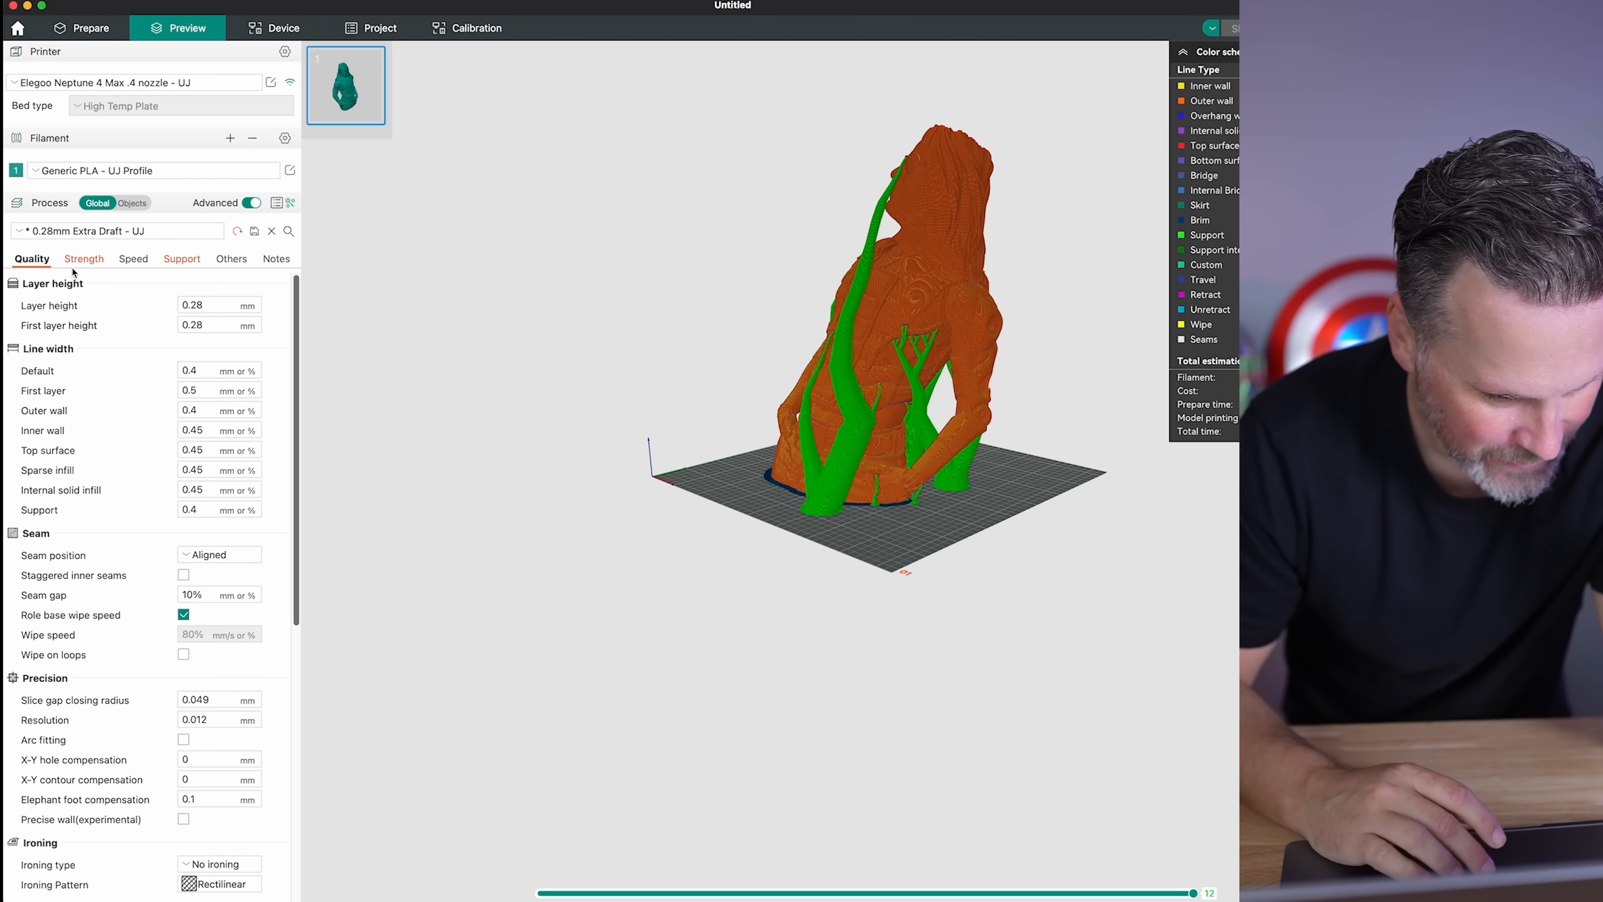
{"action": "scroll", "scroll_direction": "down", "scroll_amount": 3}
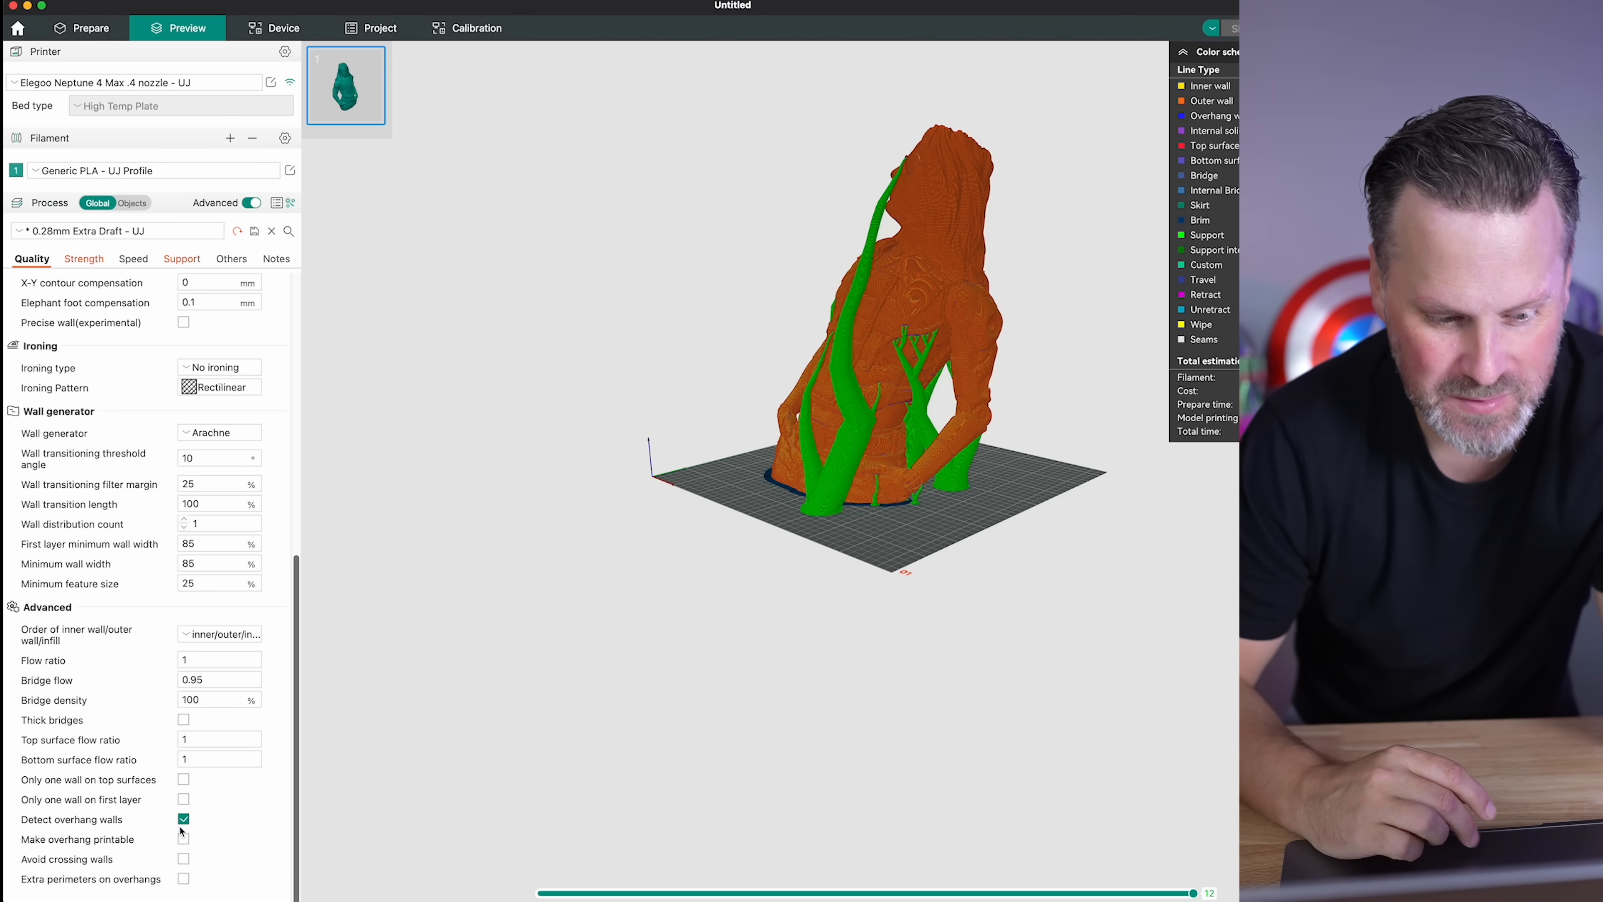
{"action": "left_click", "coordinate": [183, 838]}
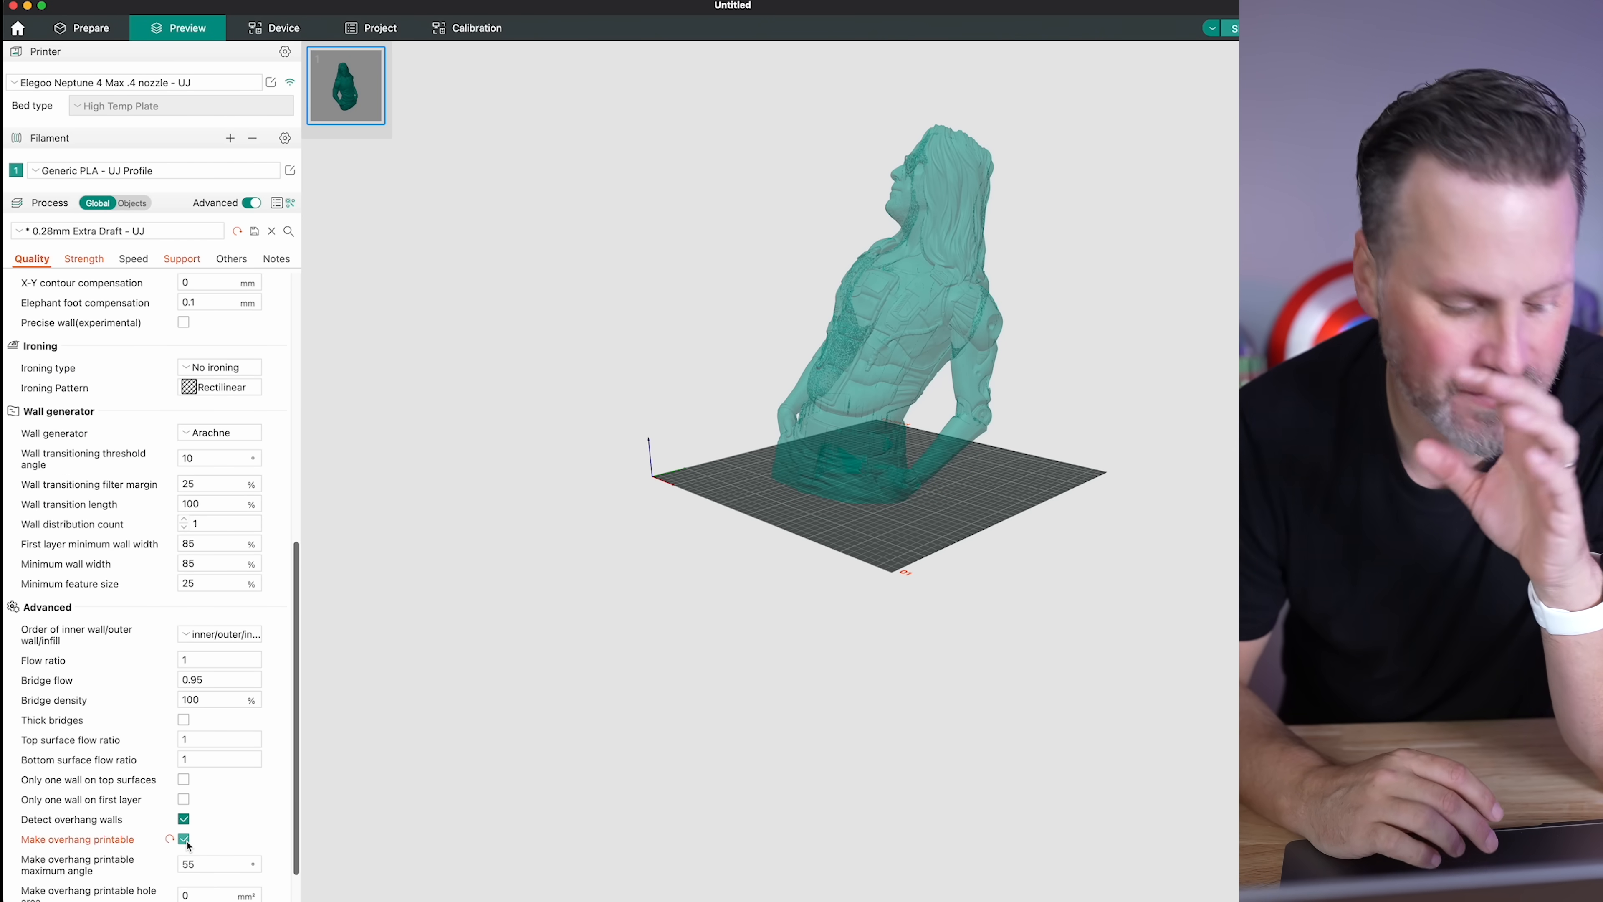
{"action": "scroll", "scroll_direction": "down", "scroll_amount": 3}
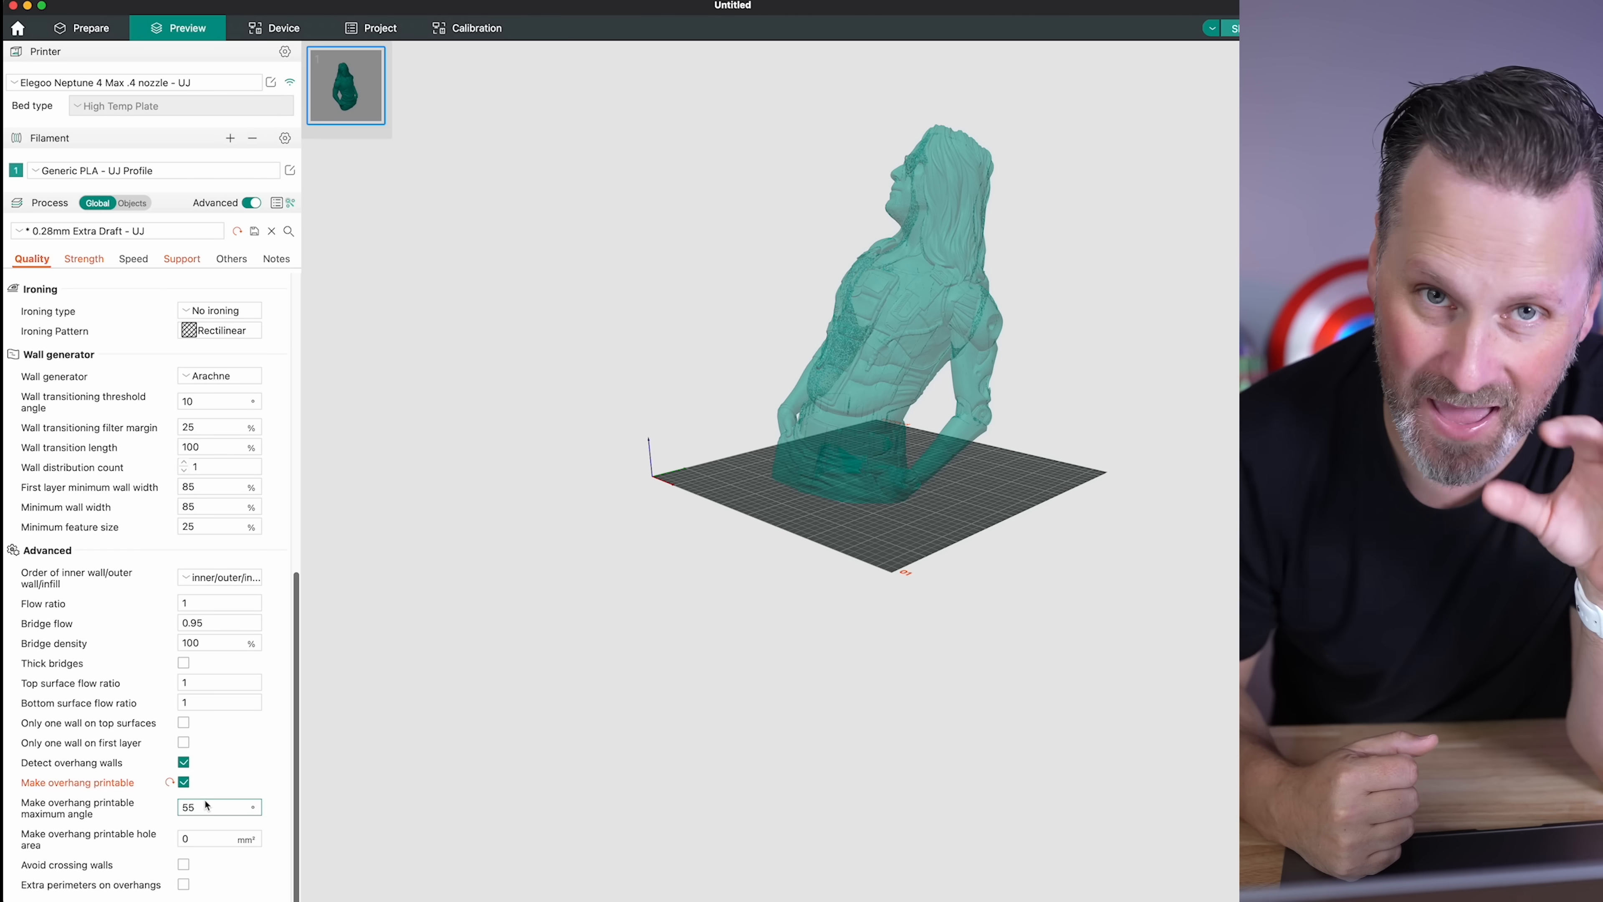
{"action": "mouse_move", "coordinate": [205, 807]}
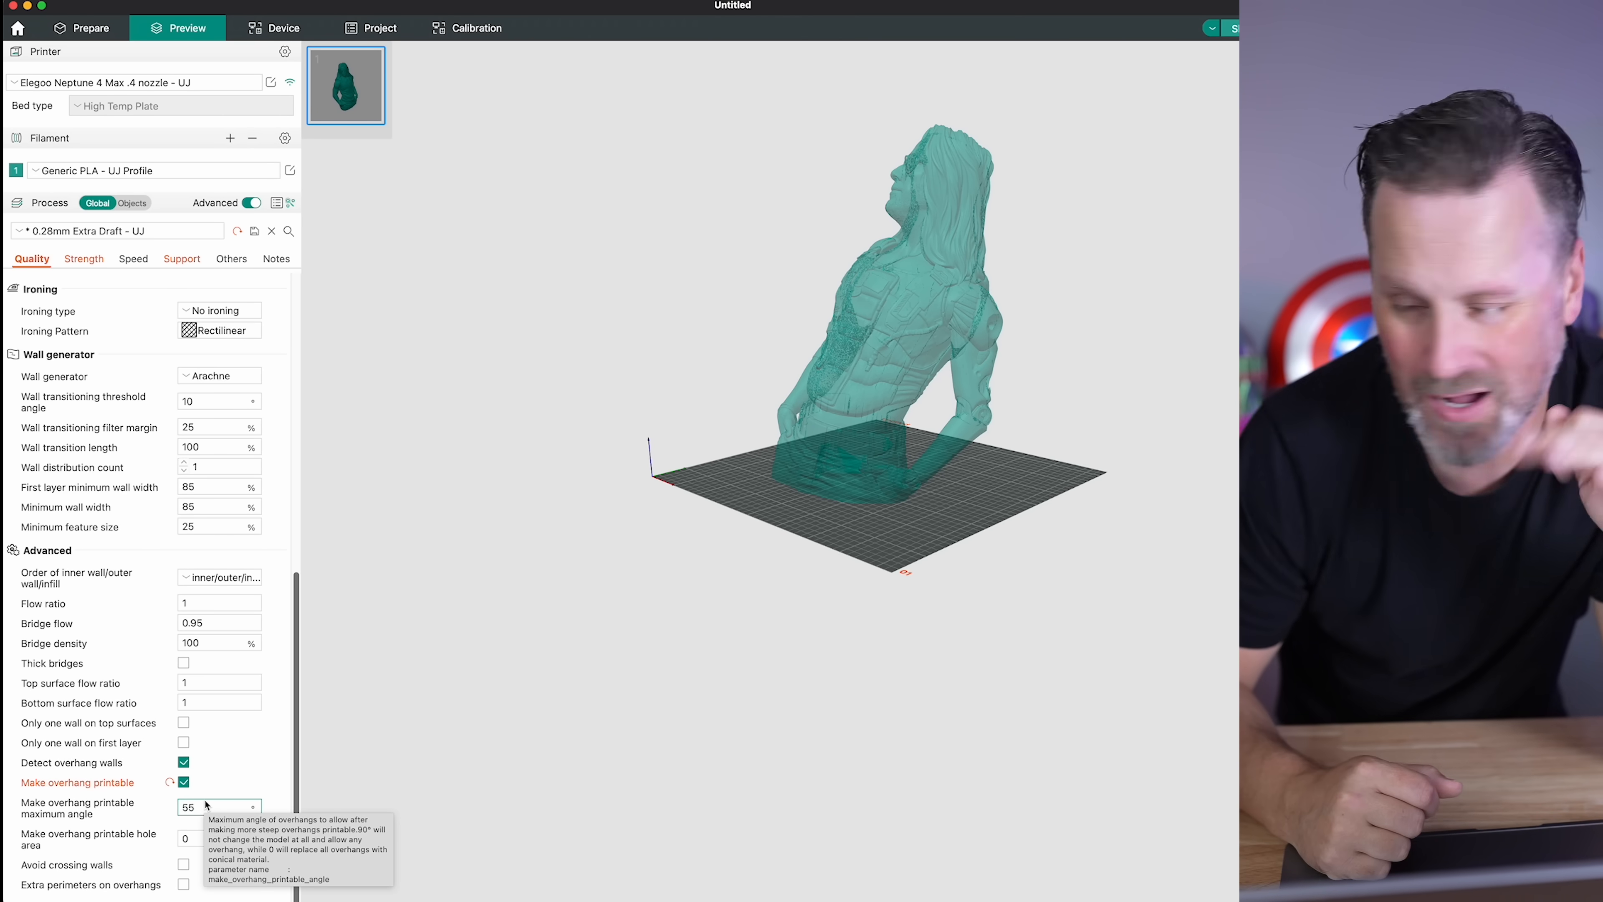